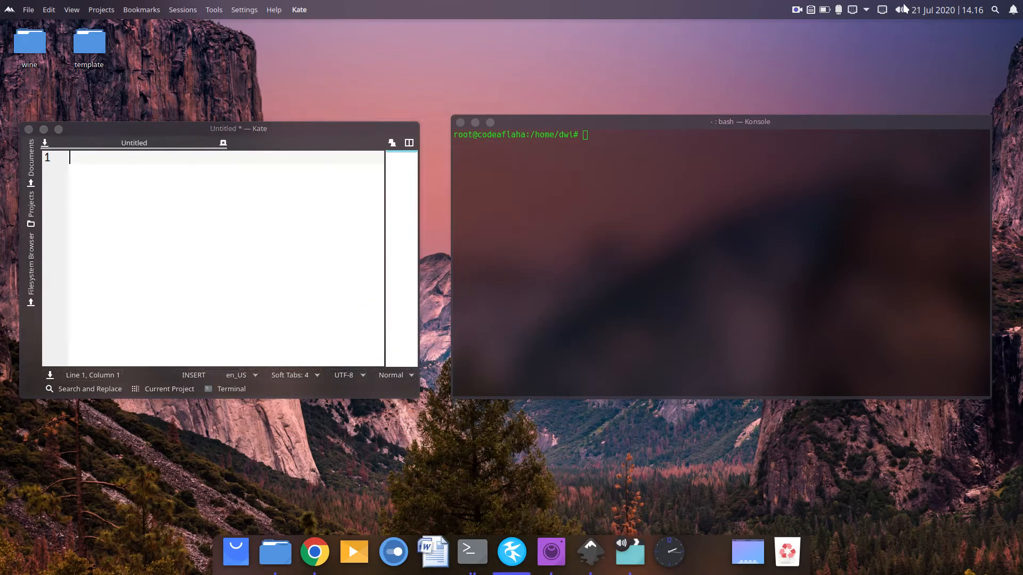
Begin the empty note with the greeting line 'hai ^-^'.
left_click(900, 9)
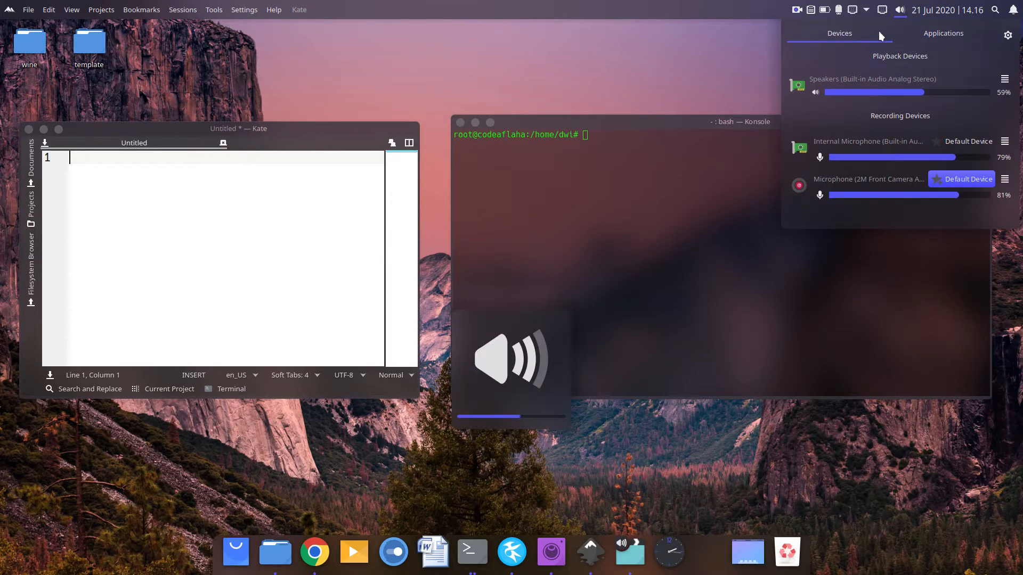
type("hai")
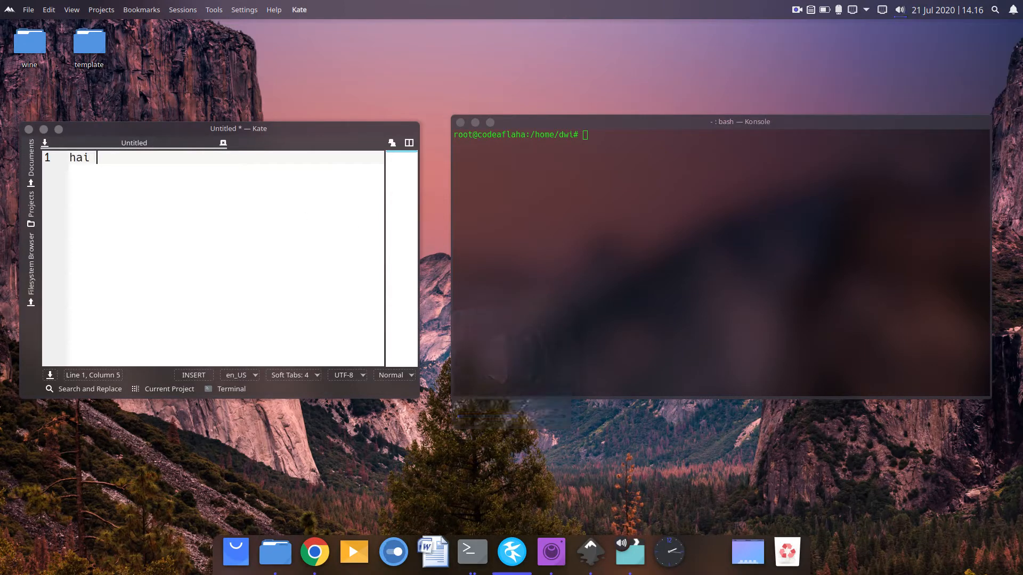
type("^-^")
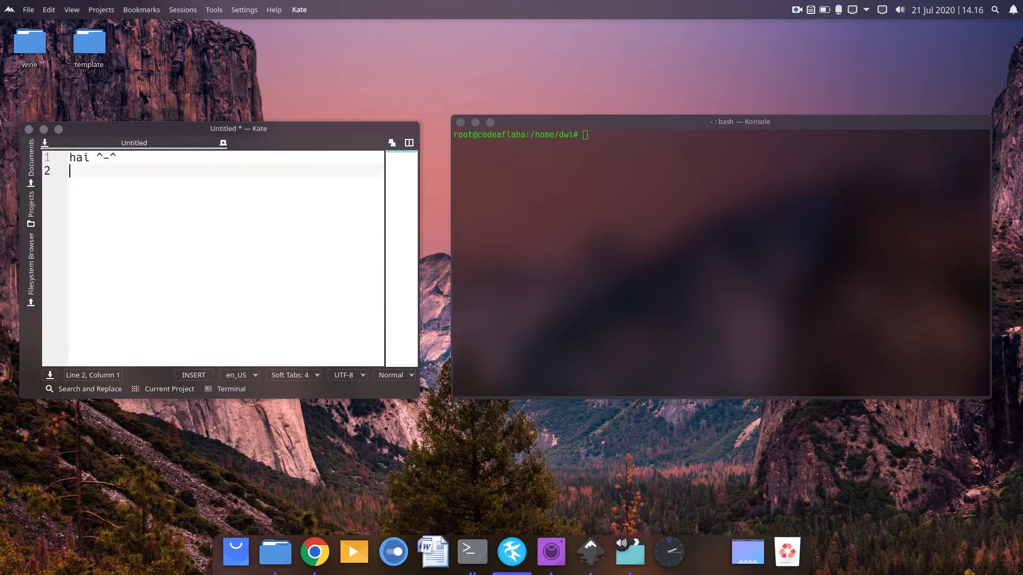
Write the reminder line 'jangan lupa subscribe .... hehe'.
type("jangan")
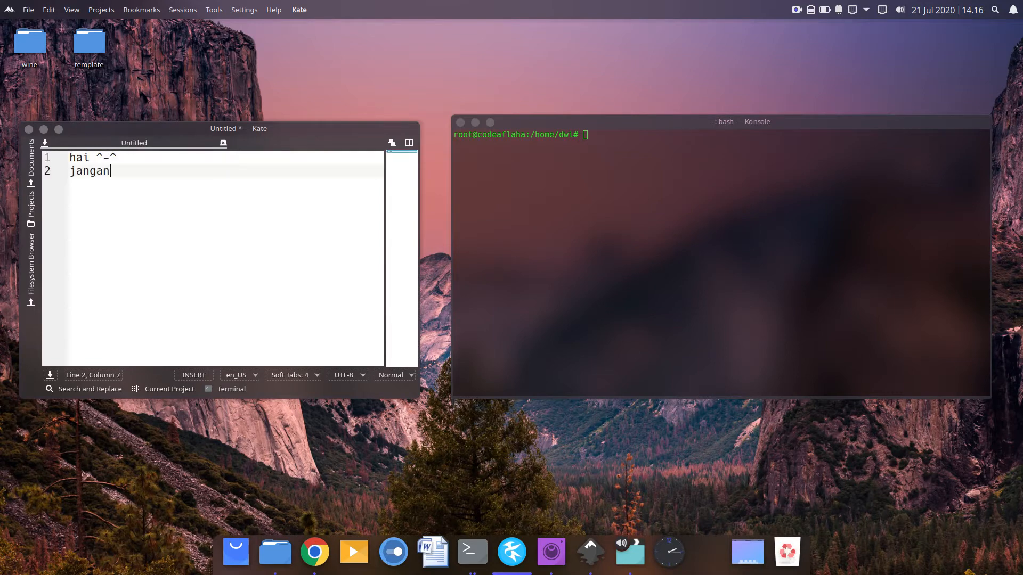
type("lupa su")
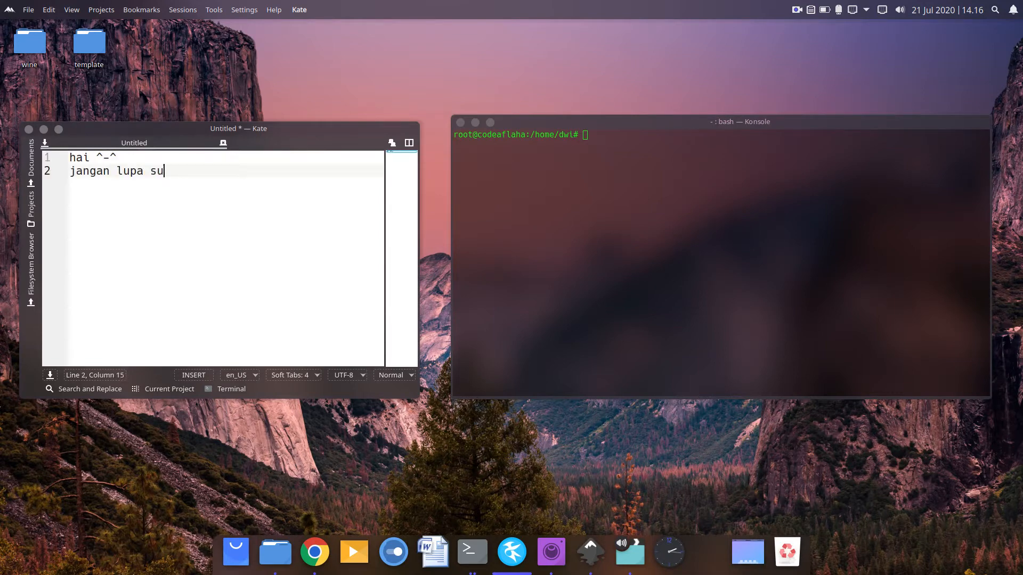
type("bscribe")
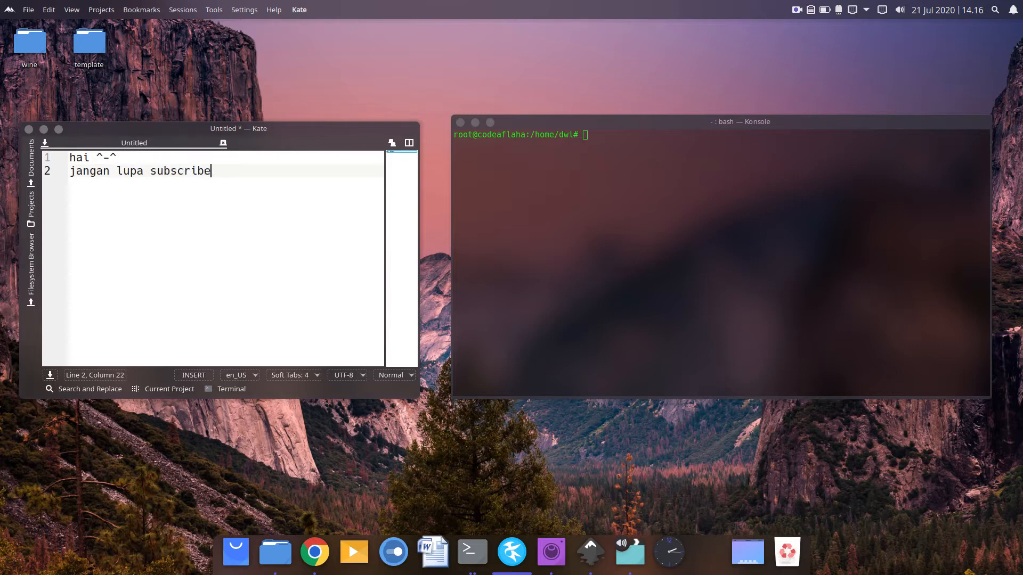
type("....")
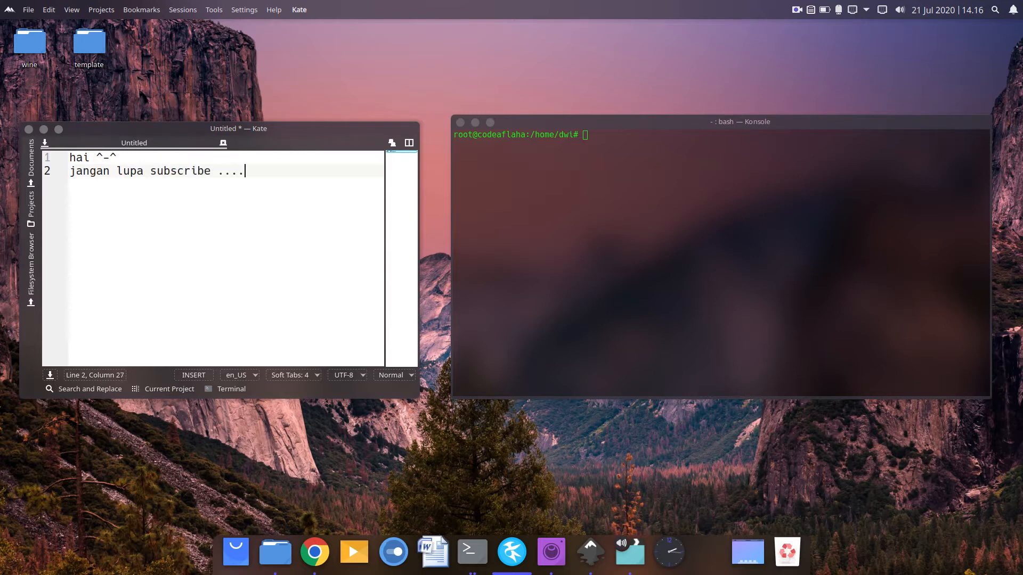
type("he")
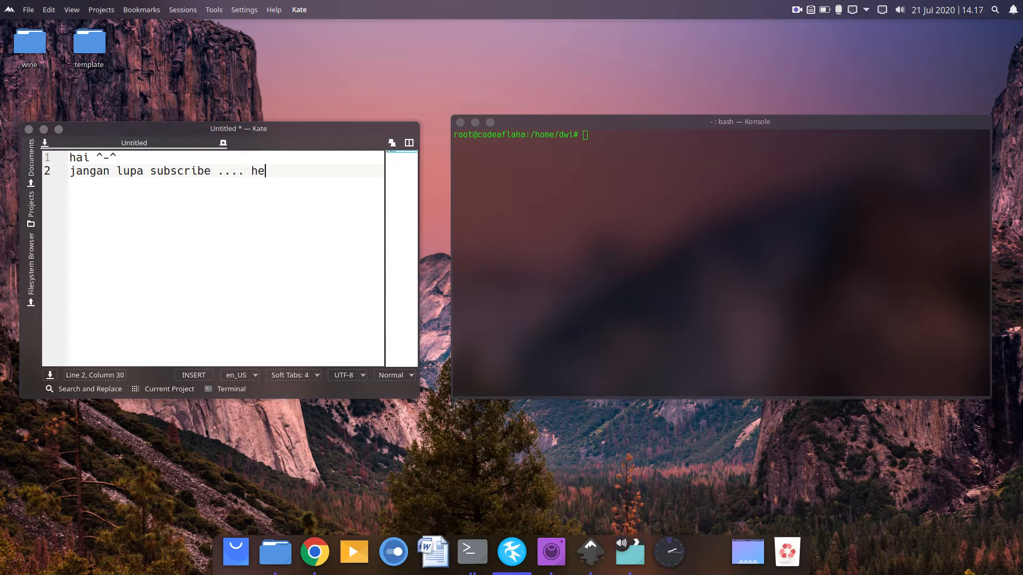
type("he")
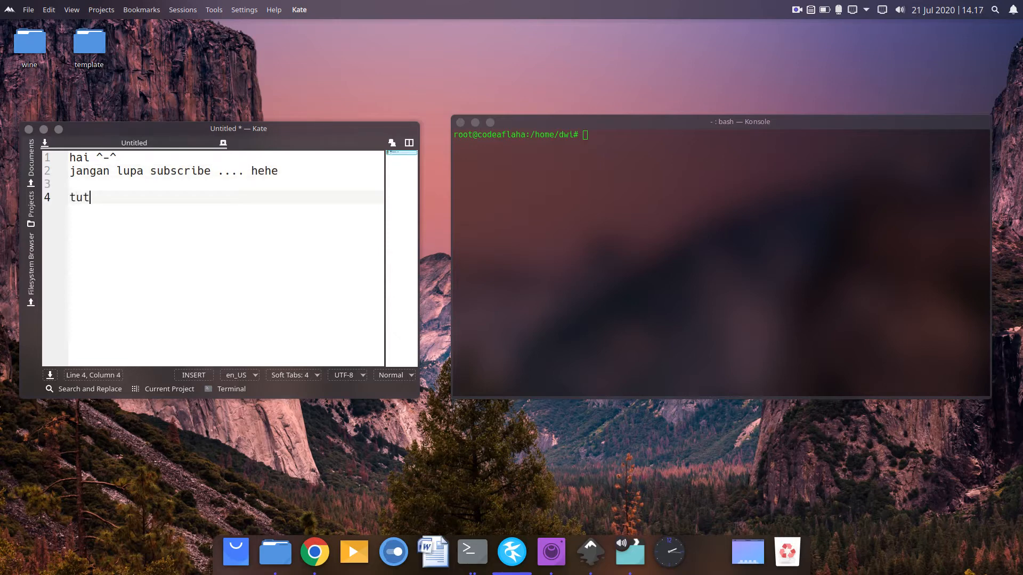
Write the title 'tutorial install version control (git) di ubuntu 20.04 / Kubuntu 20.04'.
type("orial")
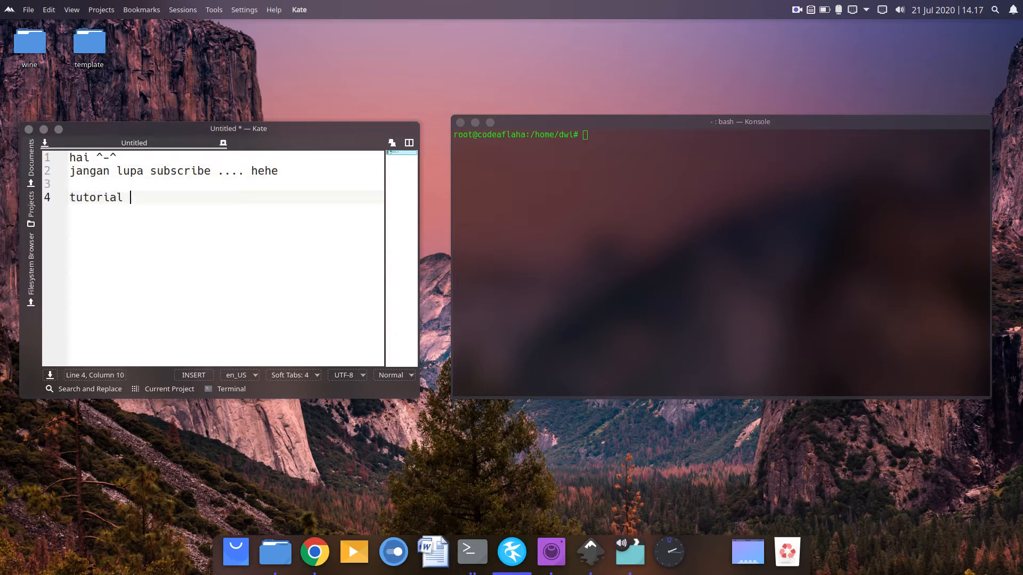
type("install")
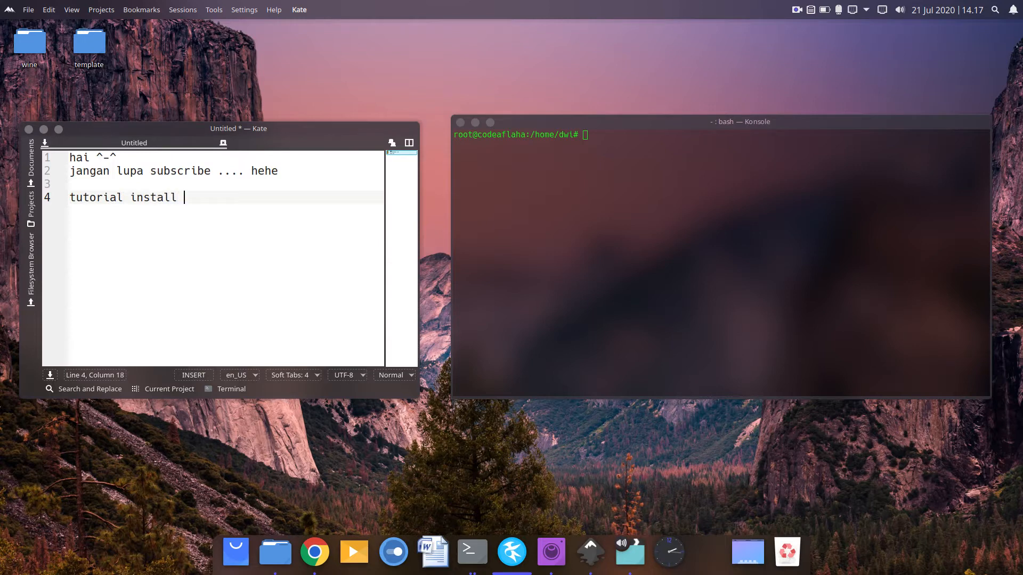
type("gi")
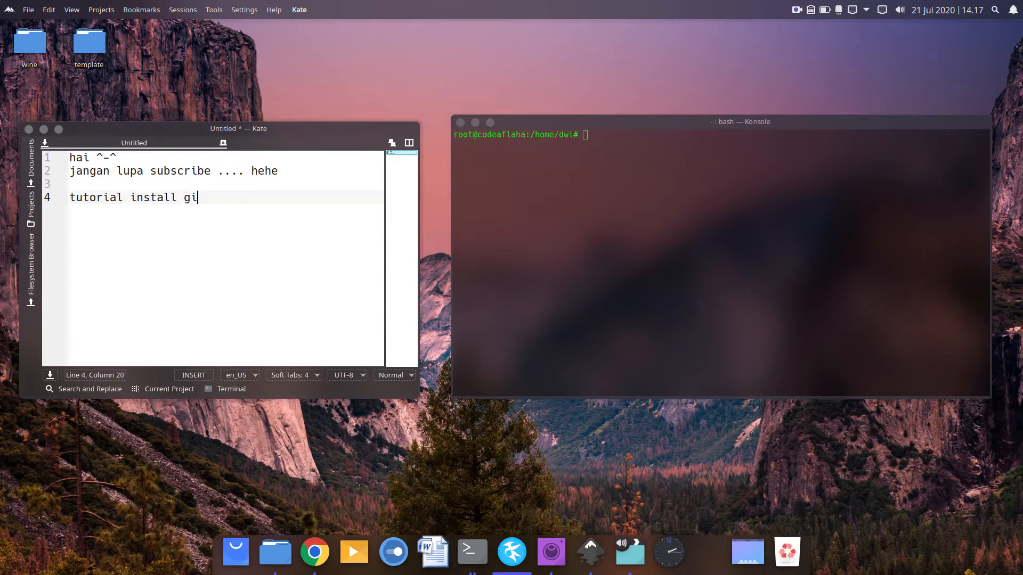
type("versi")
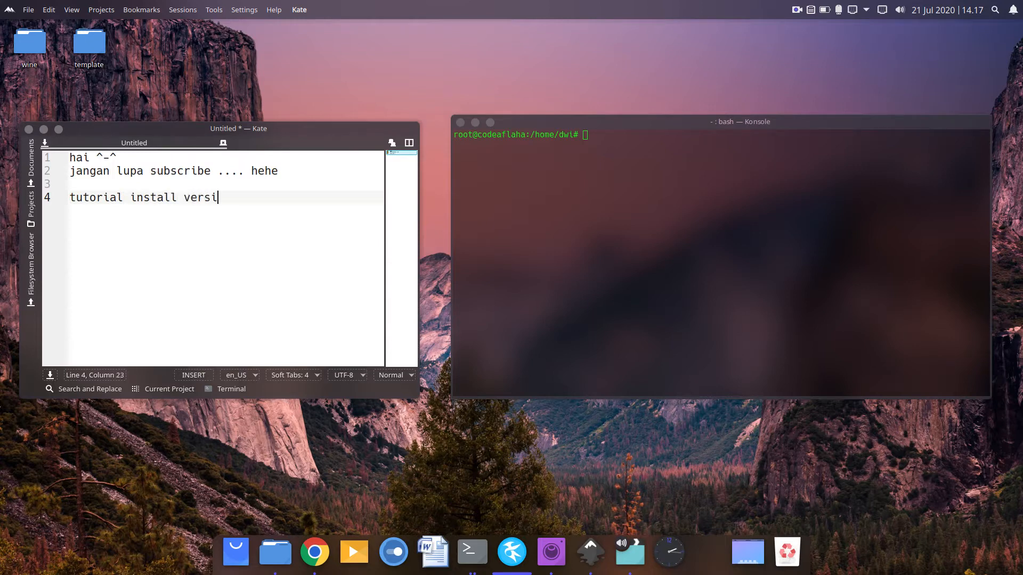
type("on control (")
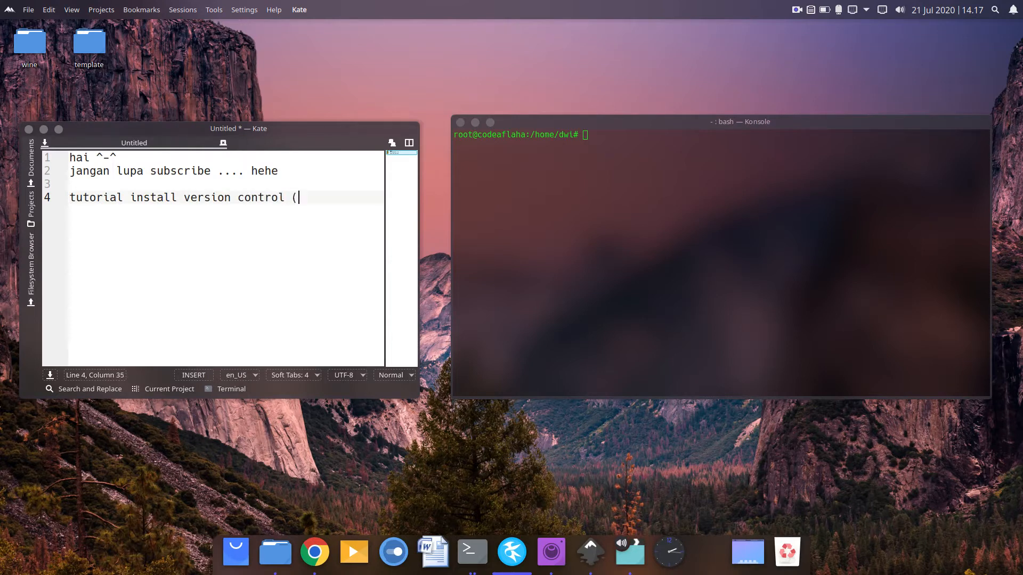
type("git)")
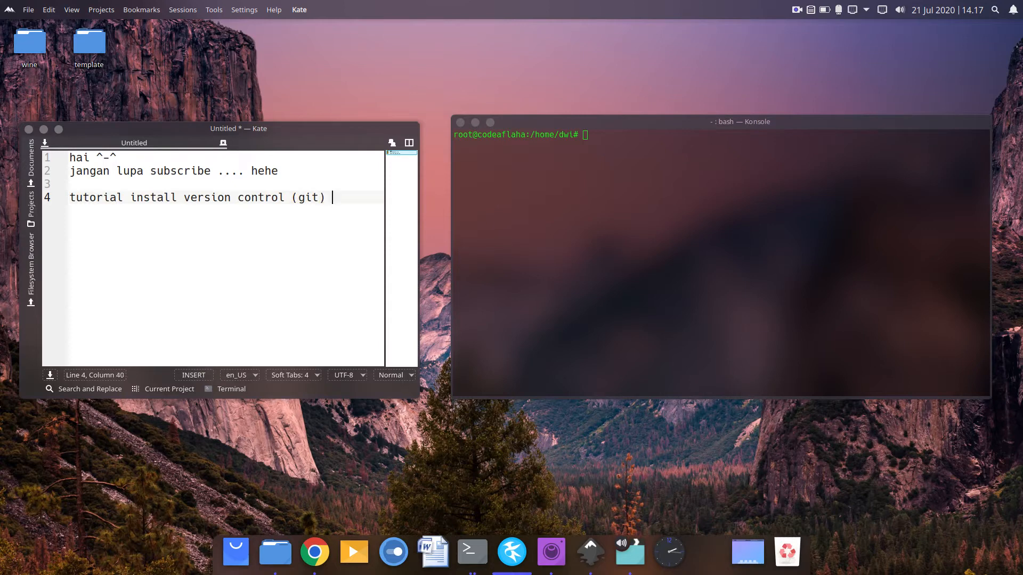
type("di ubuntu 20")
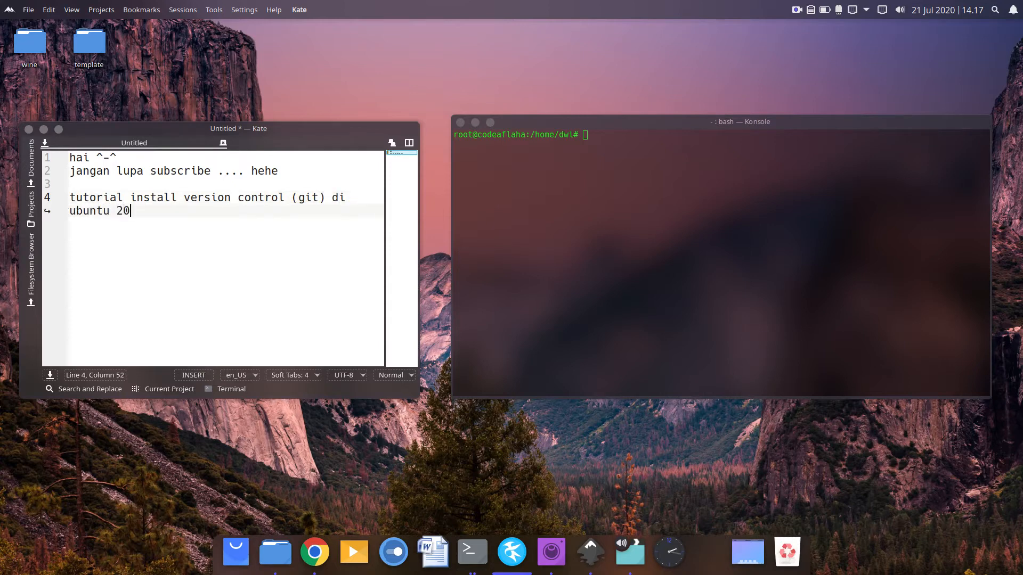
type(".04 /")
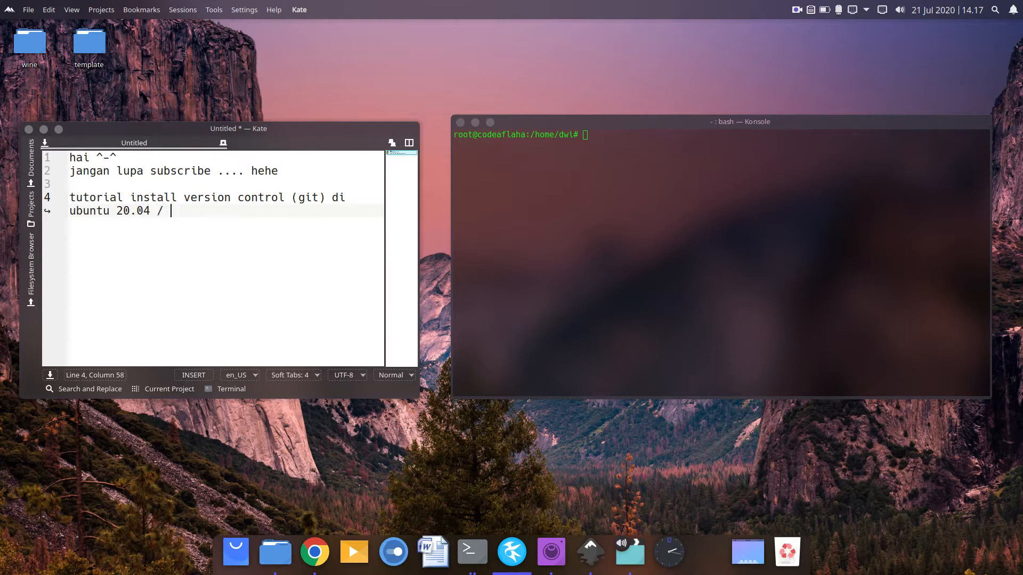
type("Kubuntu 2")
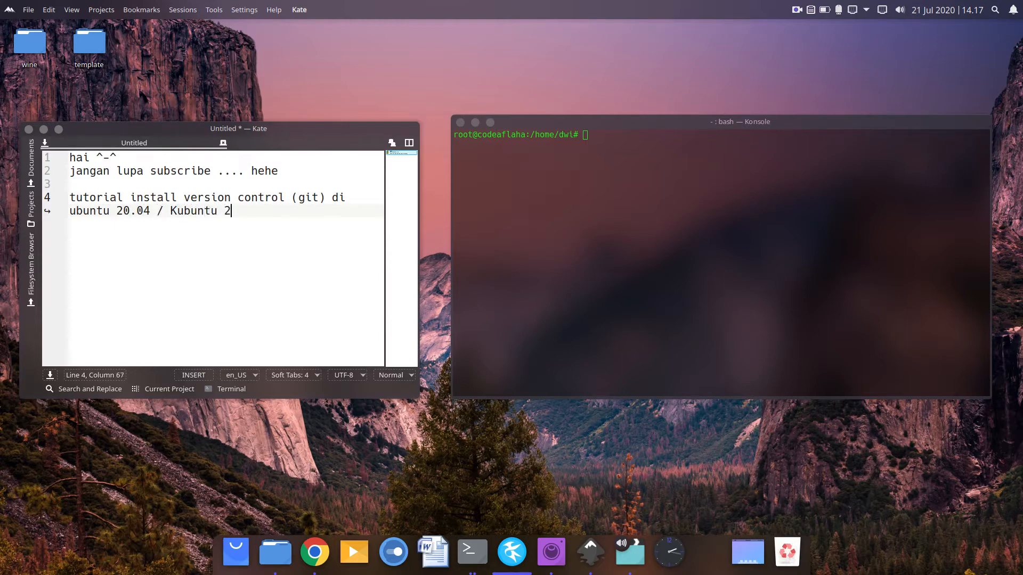
type("0.04")
type("1. buka t")
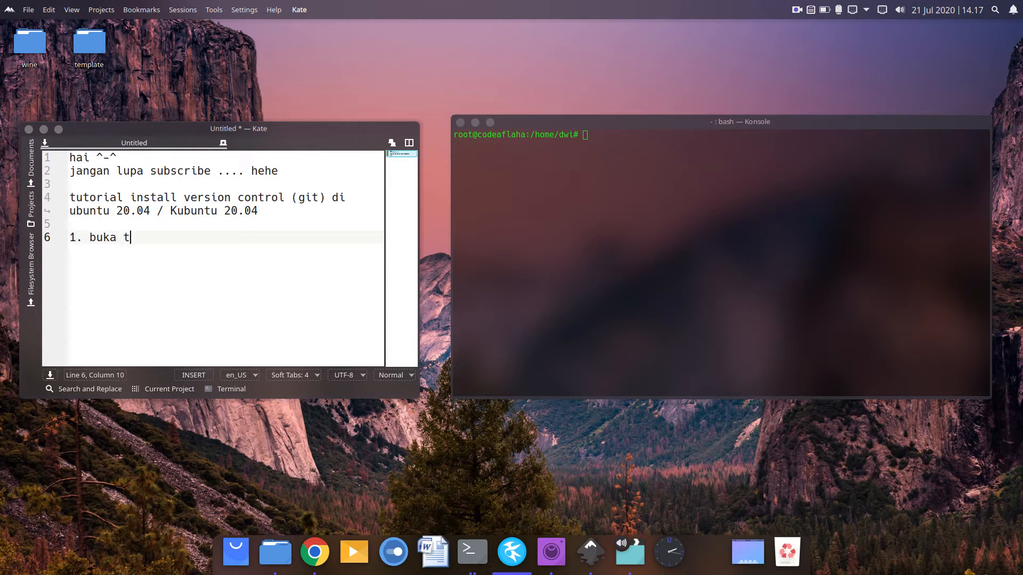
Write step 1, 'buka terminal shift+ctrl+t'.
type("erminal")
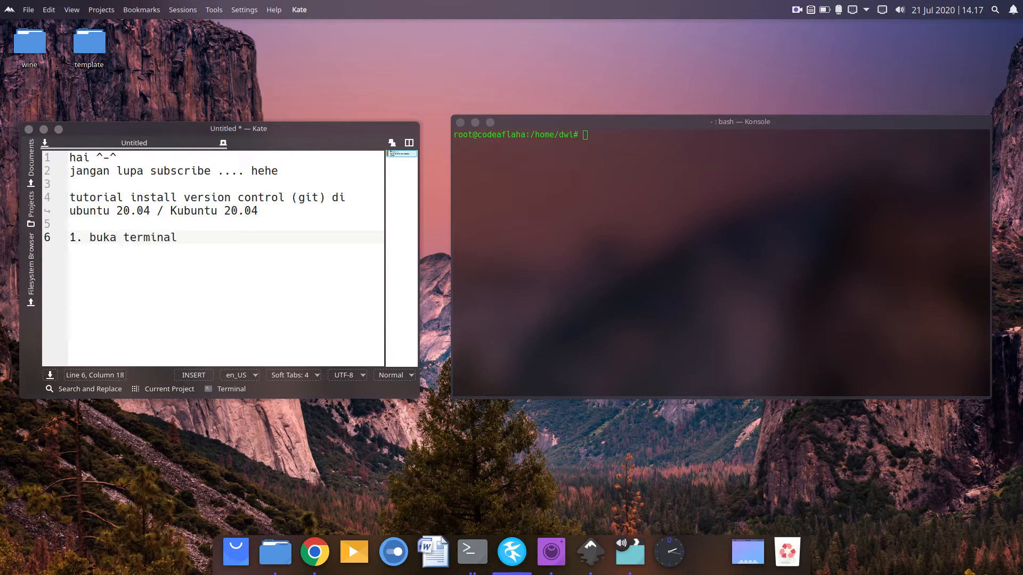
type("shift")
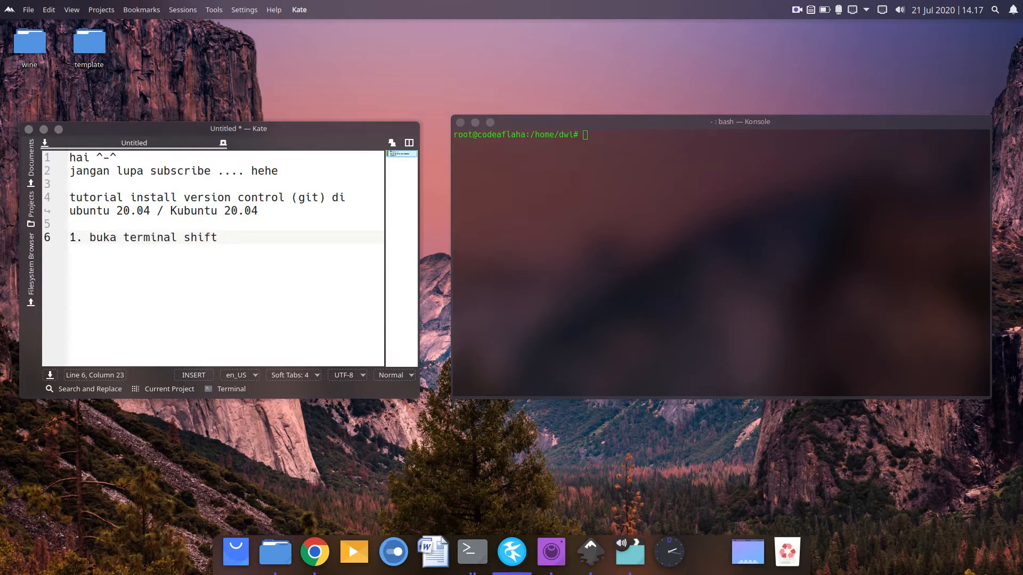
type("+ctrl")
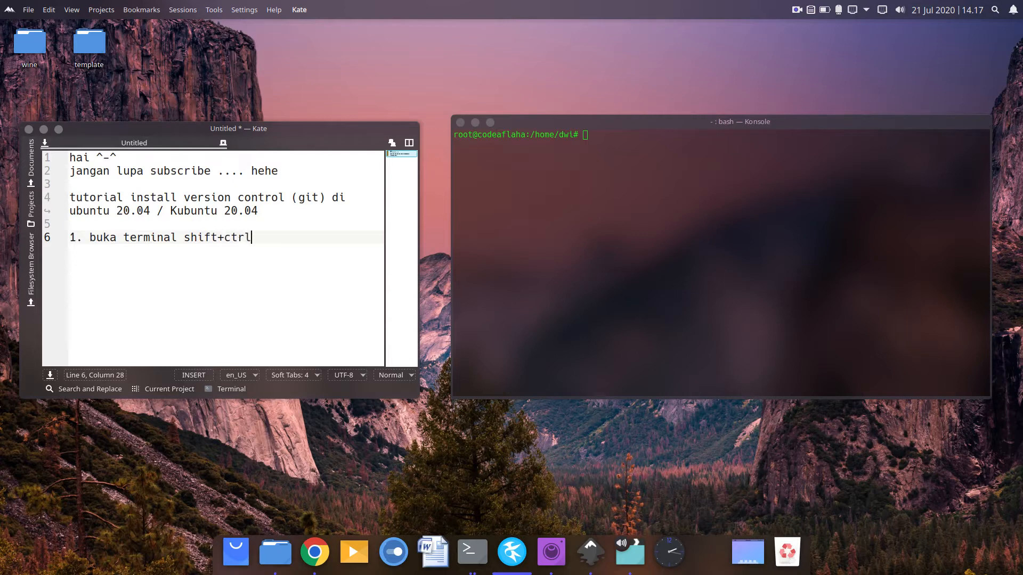
type("t")
type("2.")
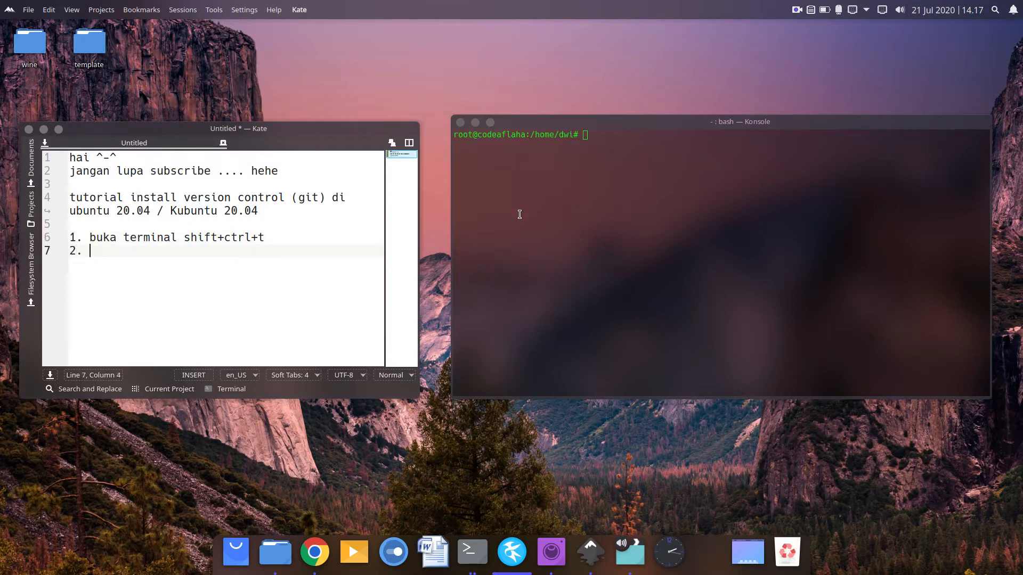
Write step 2, 'sudo su / masukkan password'.
type("sudo su")
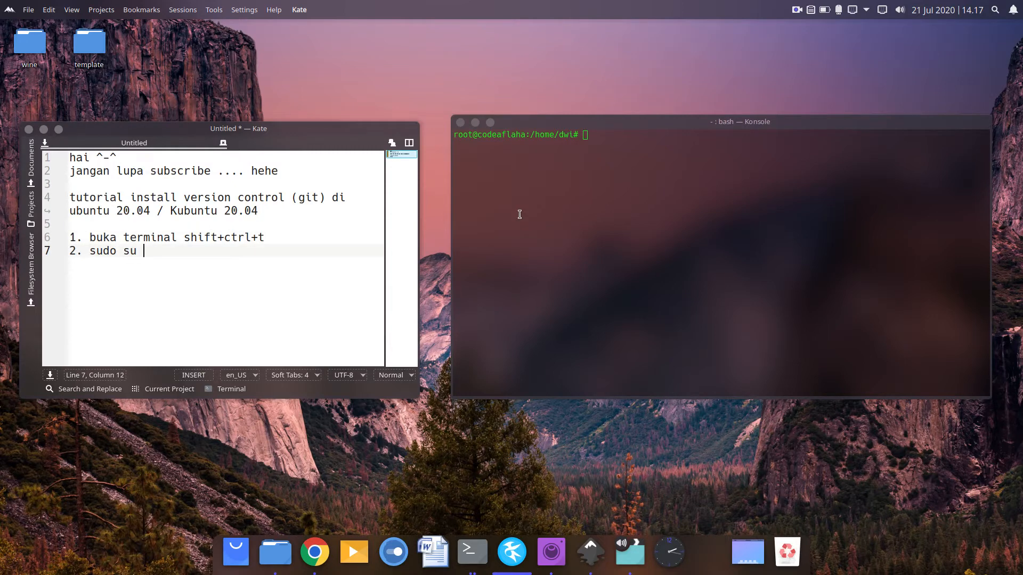
type("/ masukkan")
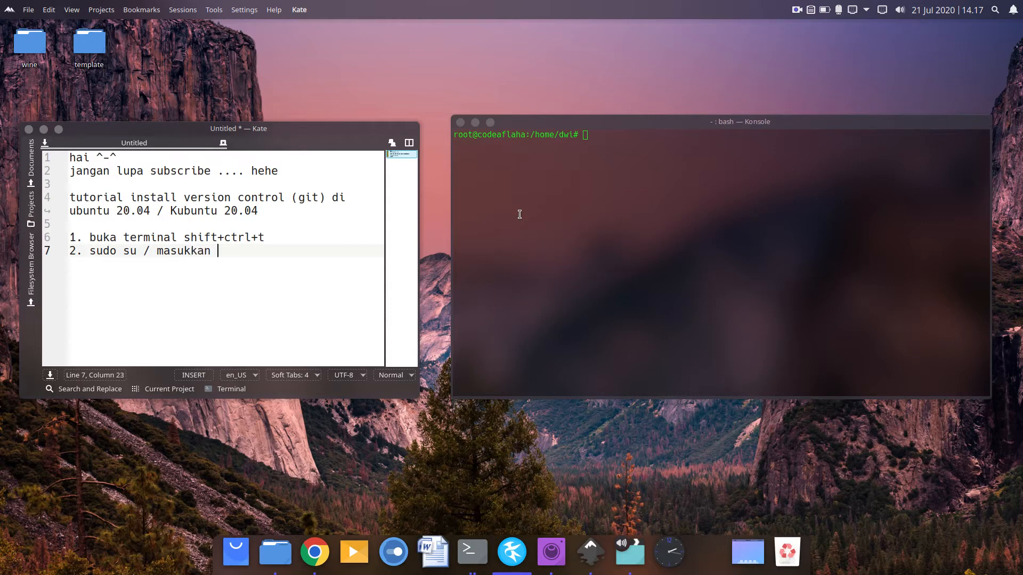
type("password")
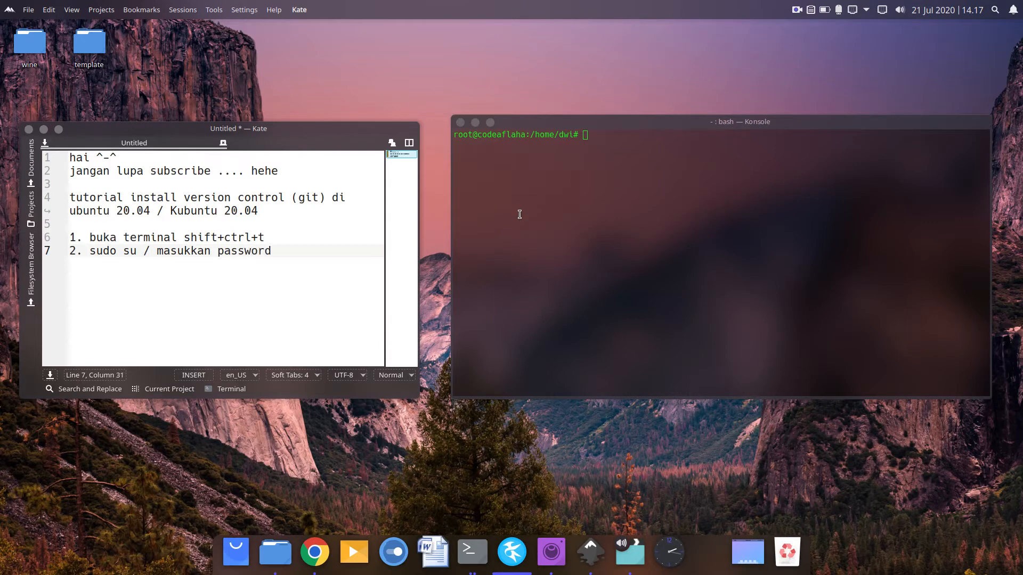
Run sudo su in Konsole to get a root prompt.
type("sudo")
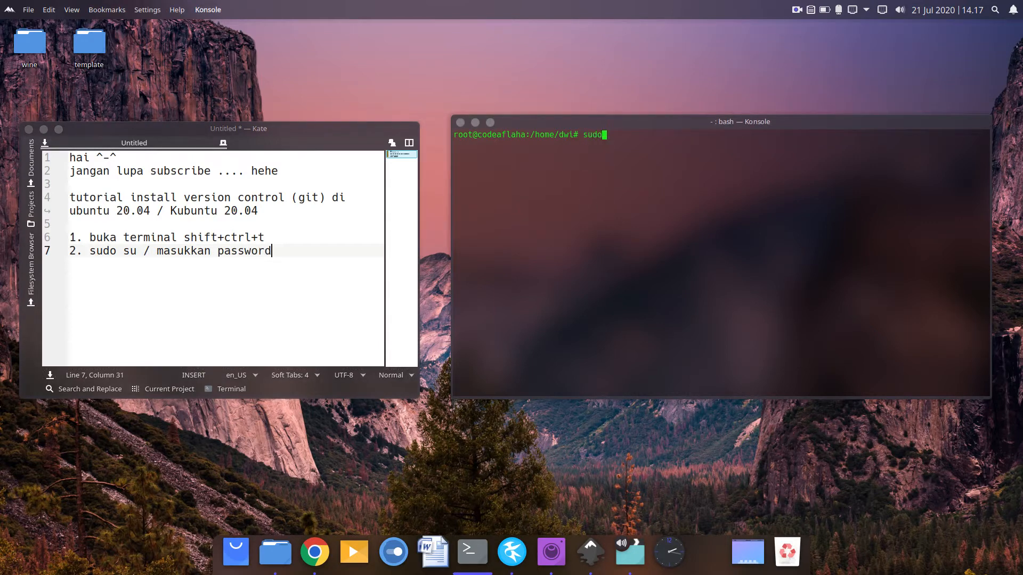
key("Return")
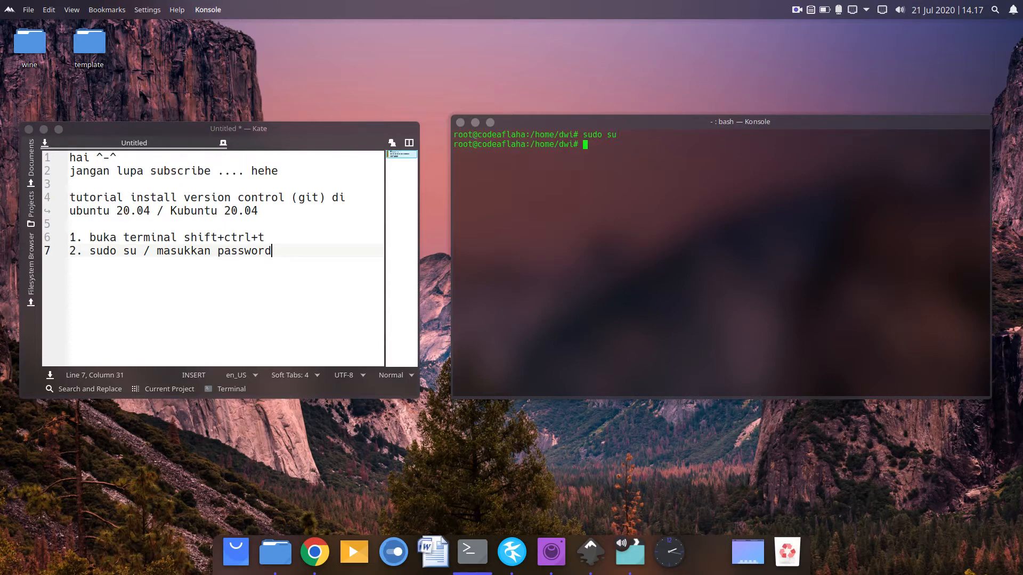
key("Return")
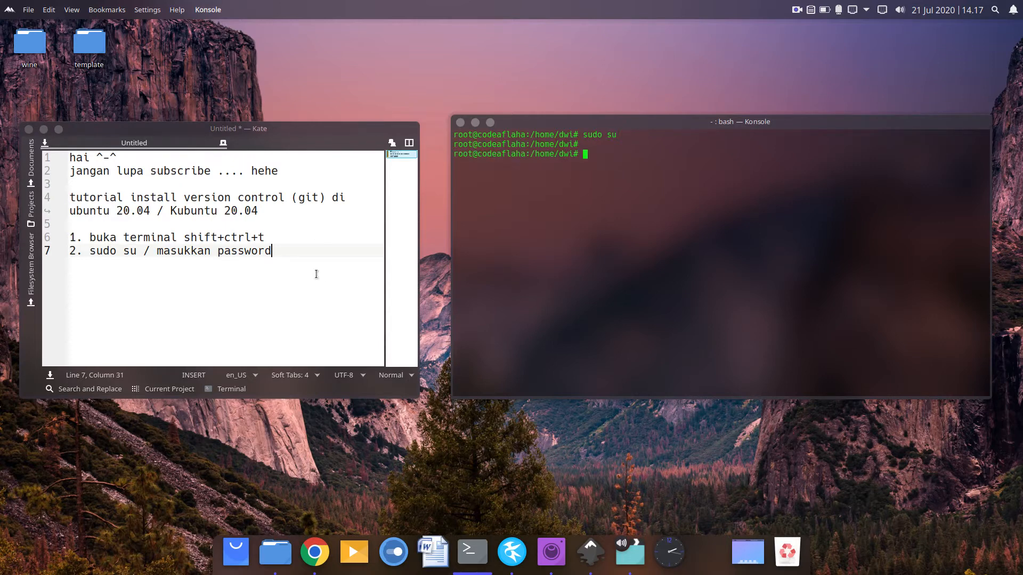
key("Return")
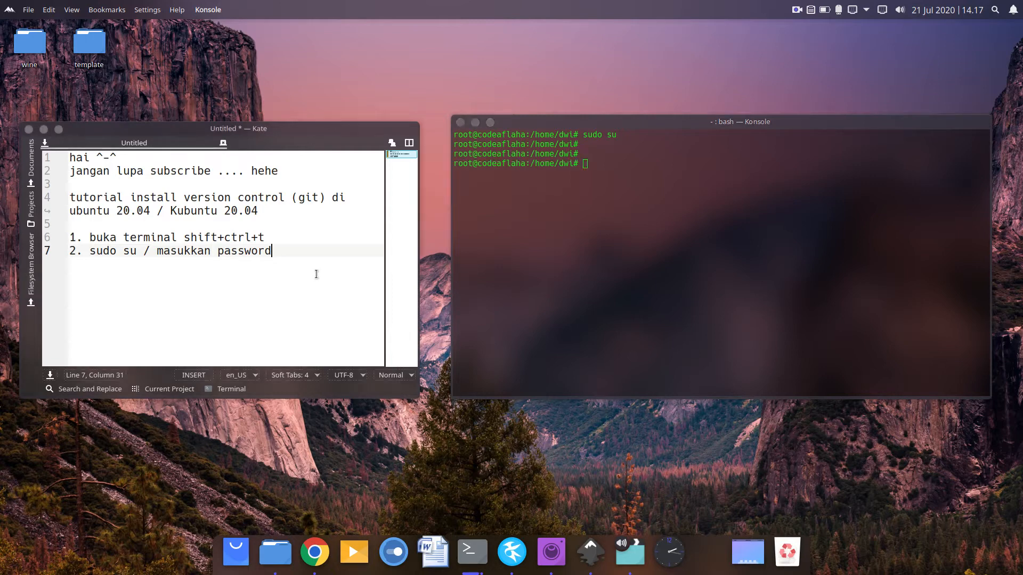
Begin step 3, then bring up the DigitalOcean 'How To Install Git on Ubuntu' tutorial in Chrome.
type("3")
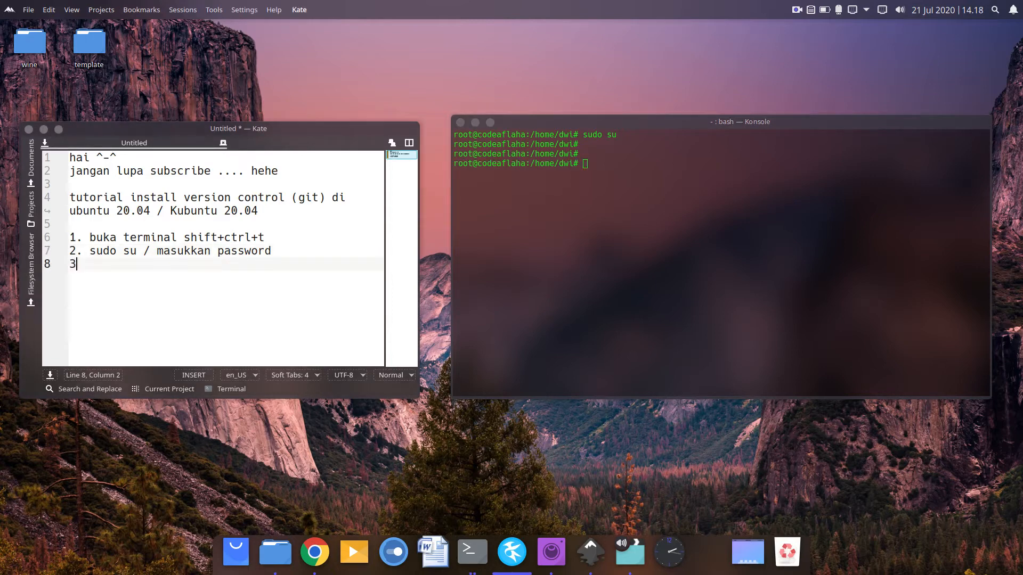
type(".")
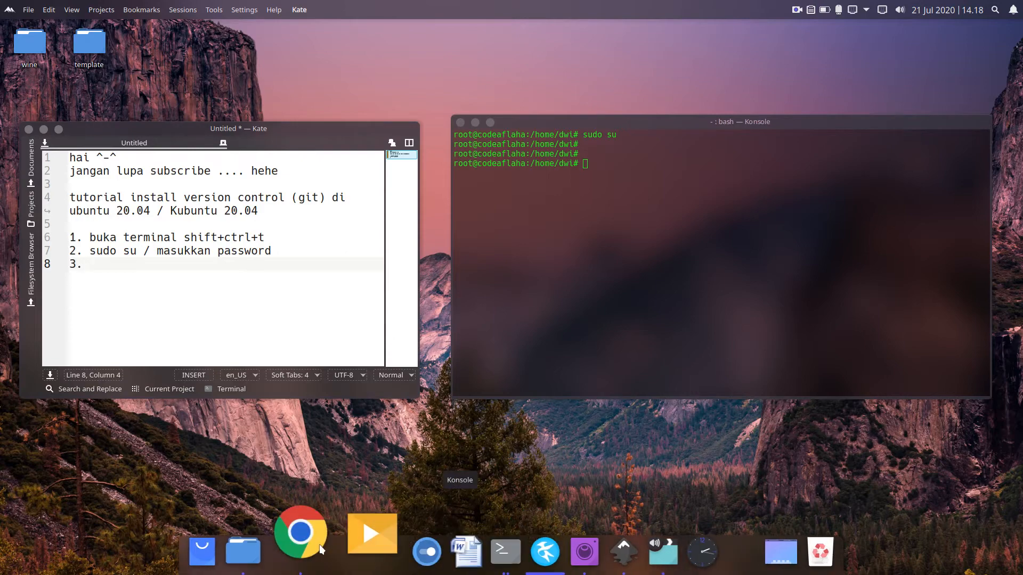
left_click(298, 529)
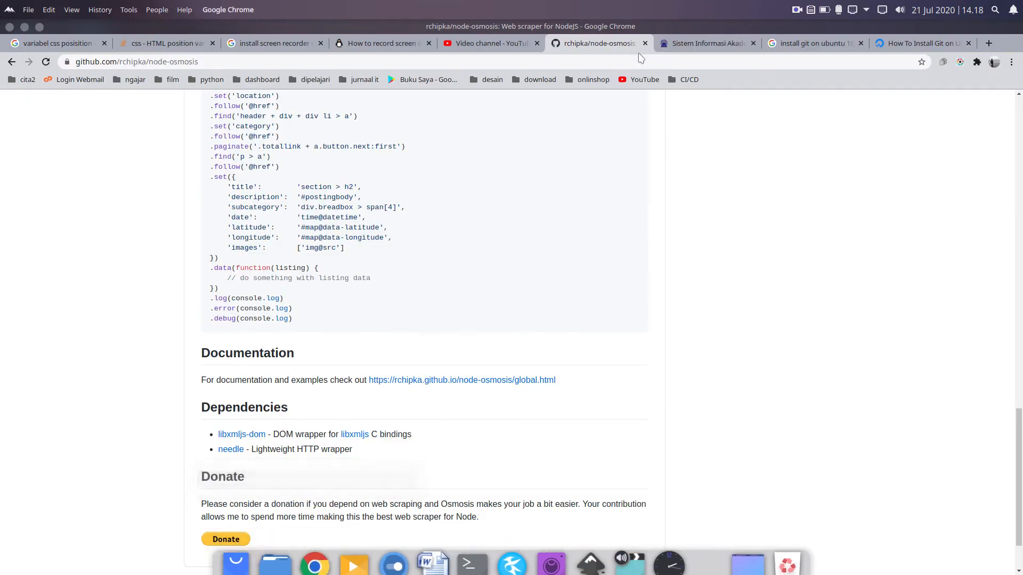
left_click(919, 42)
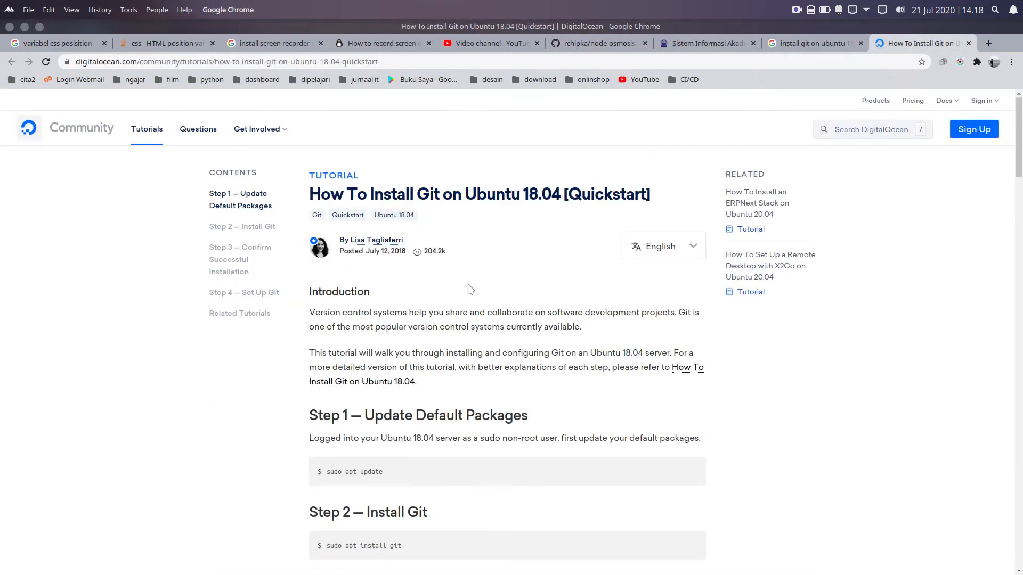
scroll("down", 3)
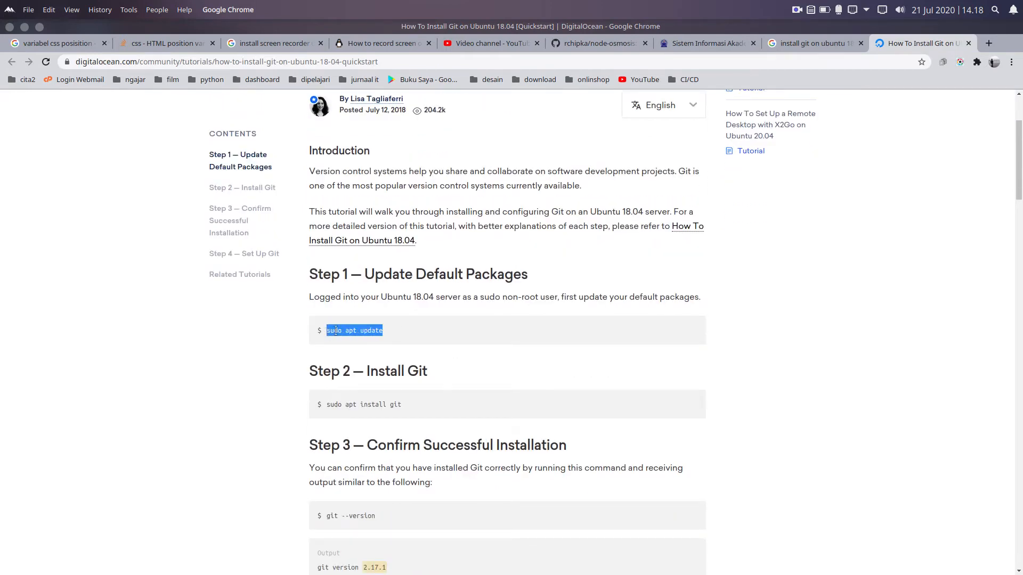
mouse_move(409, 413)
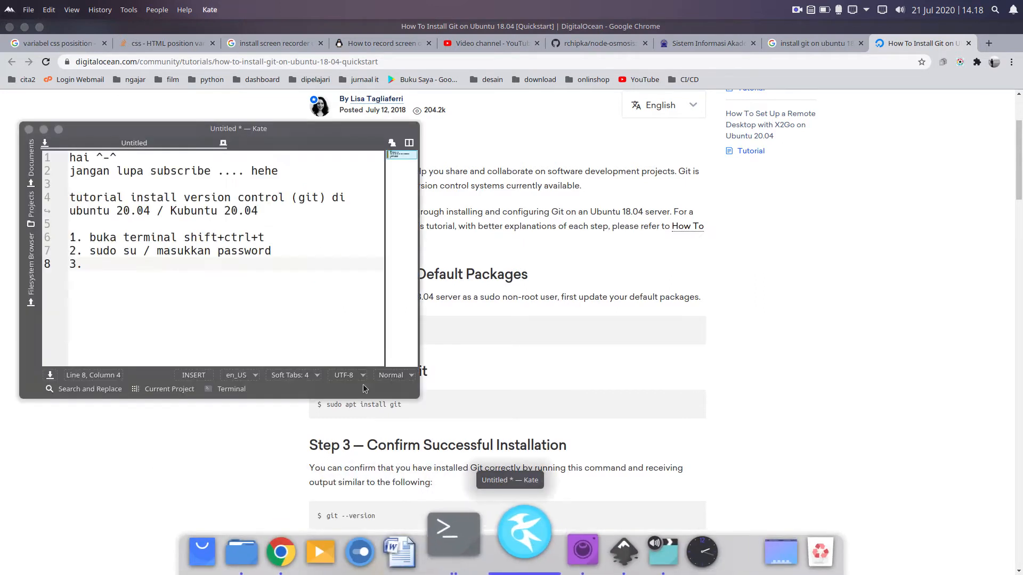
Write step 3 'sudo apt update' and step 4 'sudo apt install git'.
type("sudo apt update")
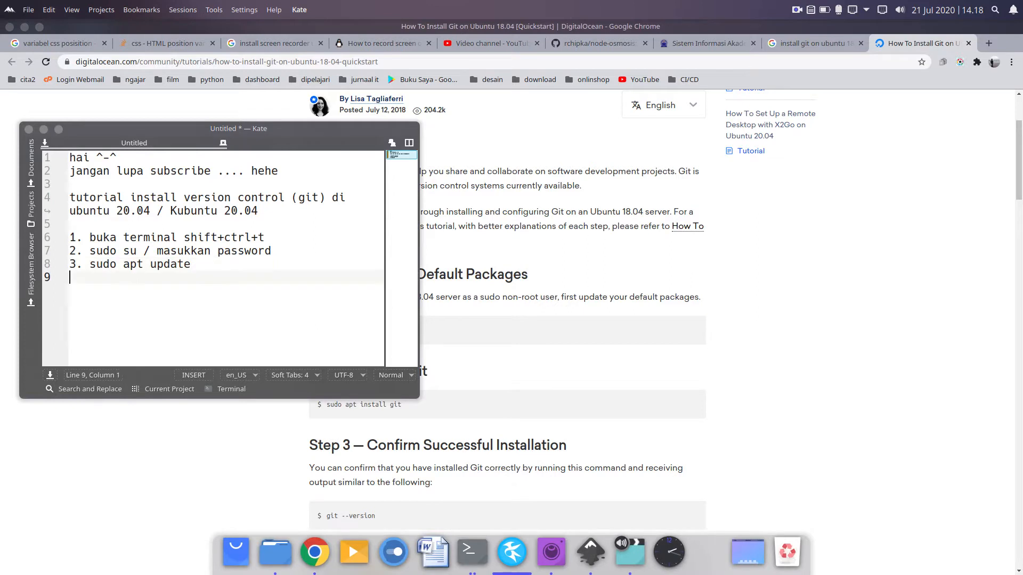
type("4. su")
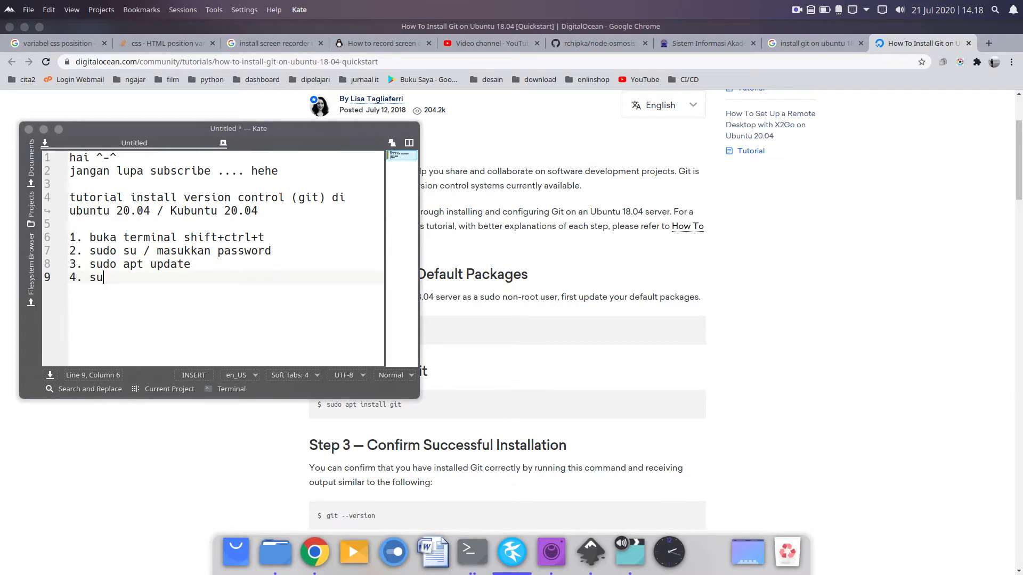
type("do apt")
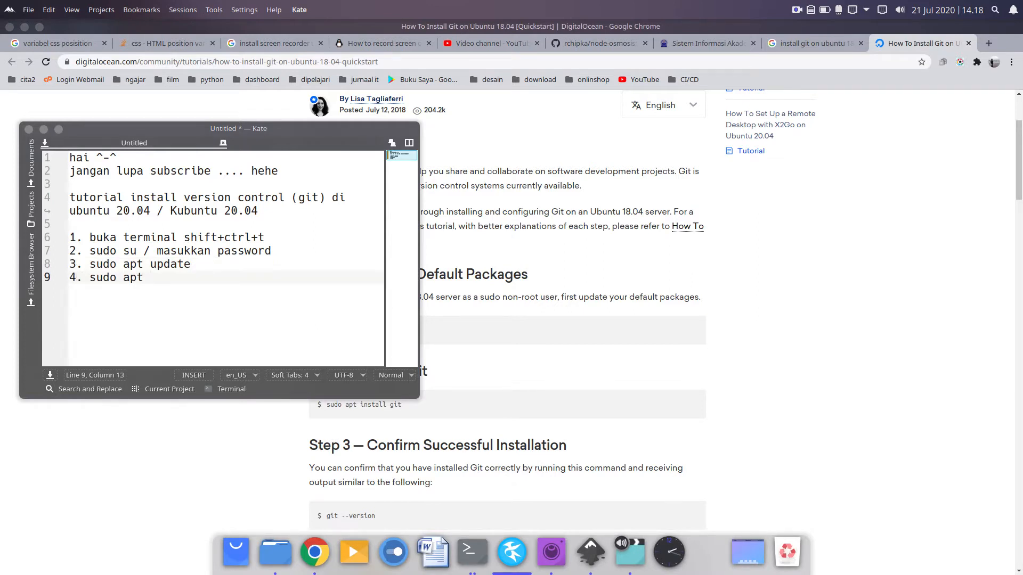
type("install")
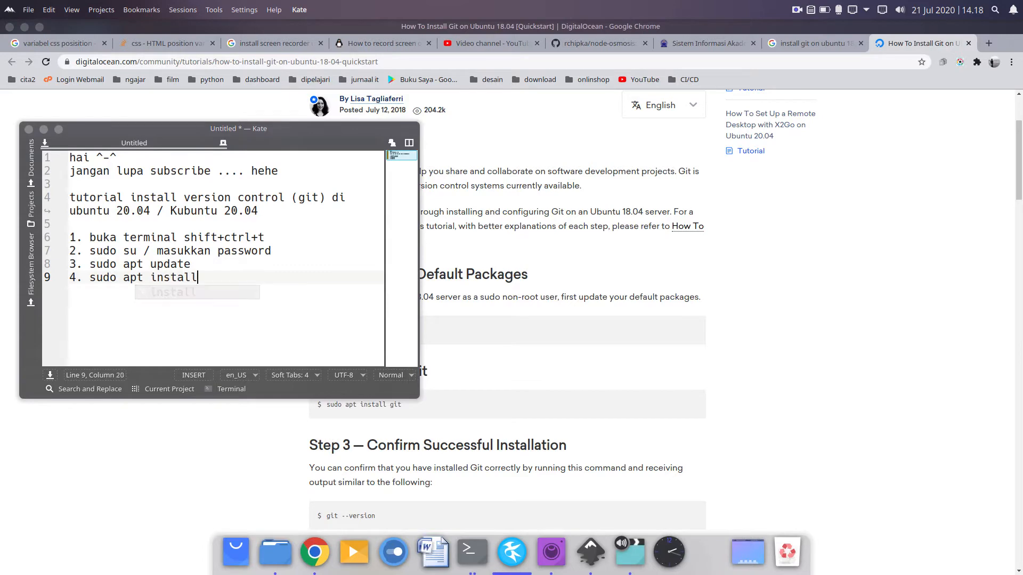
type("git")
type("sudo apt install gi")
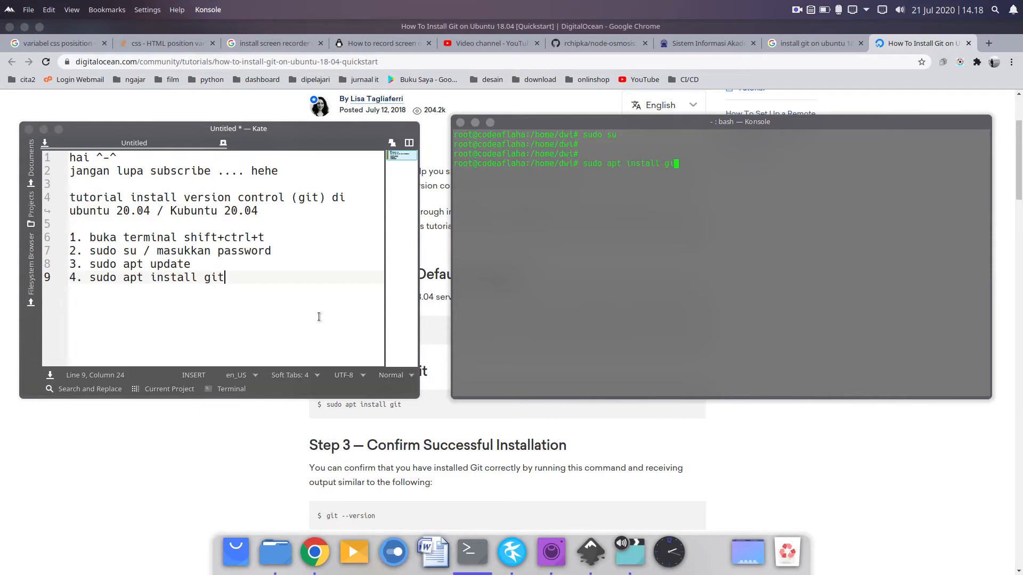
Run sudo apt install git in Konsole, confirm with y, and minimize Chrome.
key("Return")
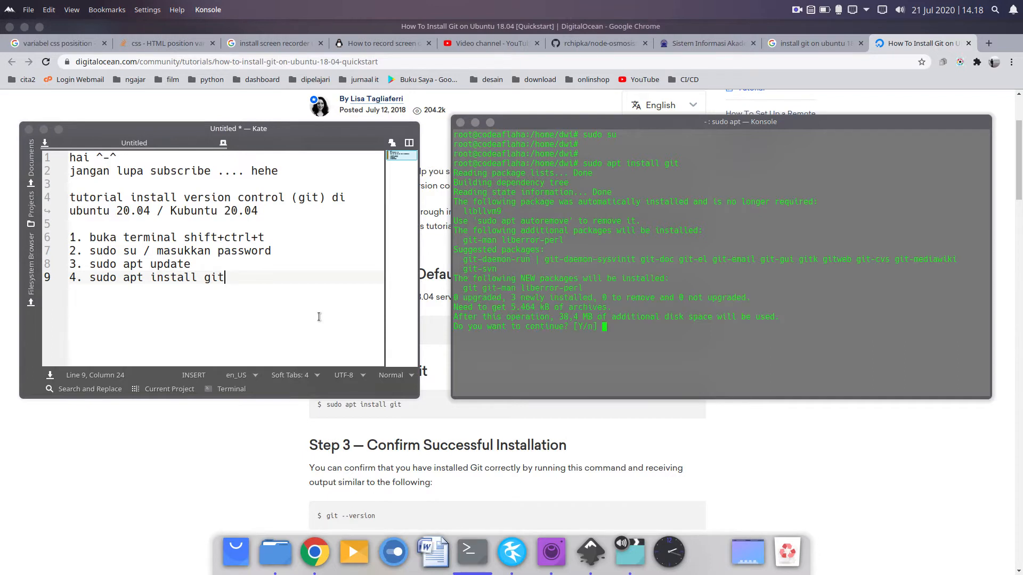
type("y")
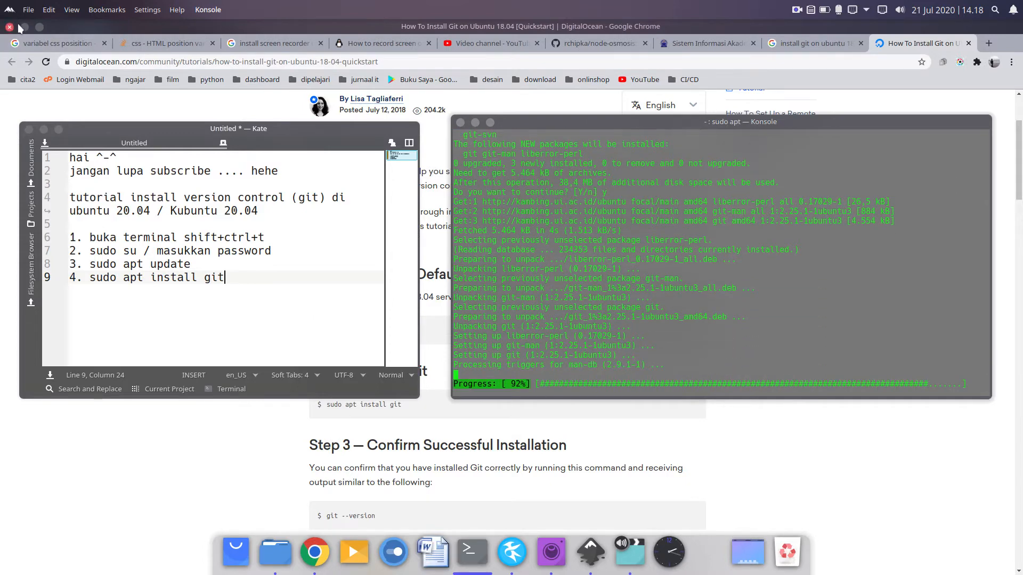
left_click(10, 26)
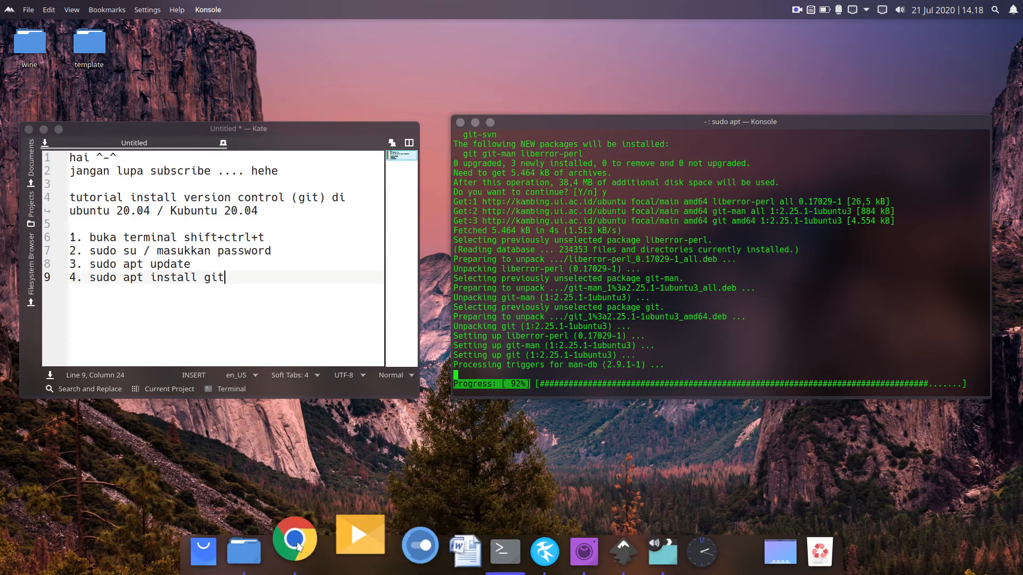
Bring back the Chrome tutorial and scroll to its Confirm Successful Installation step.
left_click(295, 537)
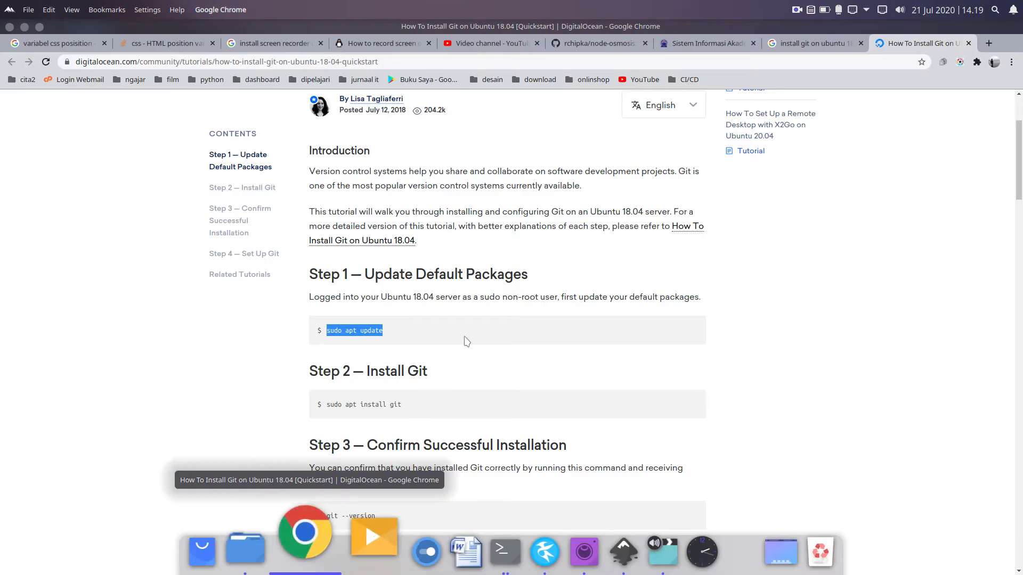
scroll("down", 3)
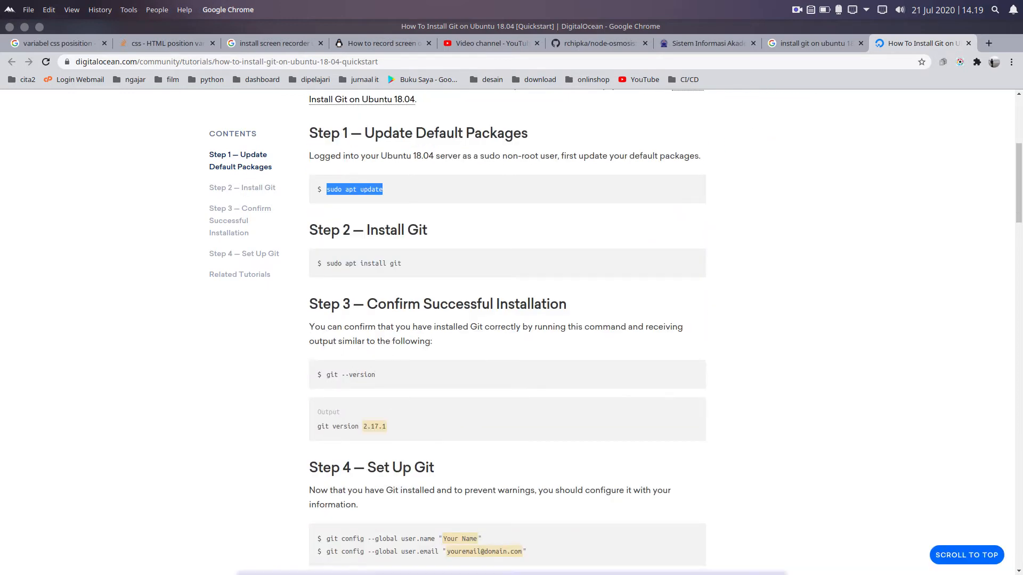
mouse_move(348, 535)
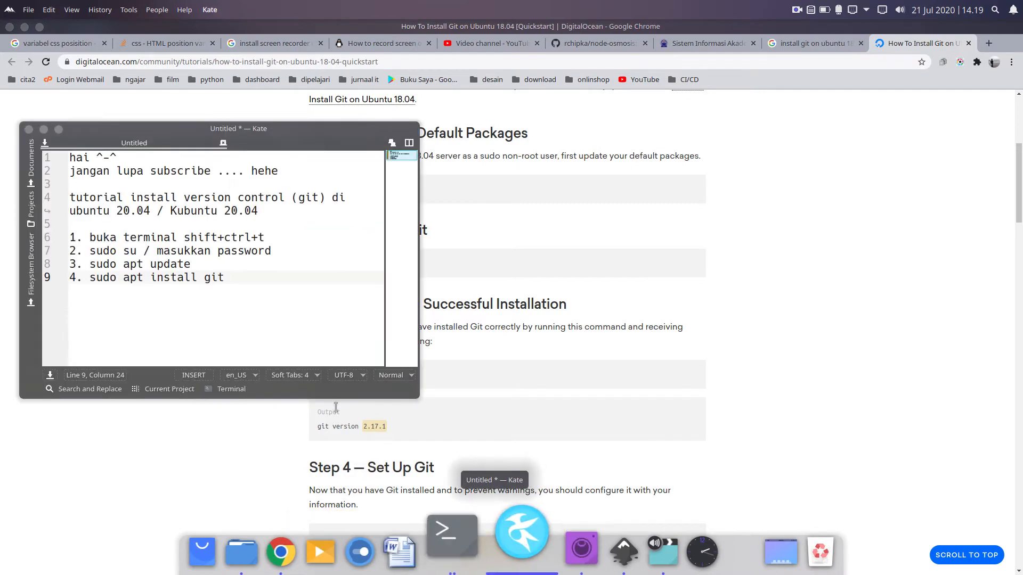
Write the check line 'cek apakah sudah ke isntall, ketikkan perinta git --version', then return to Konsole.
type("cek")
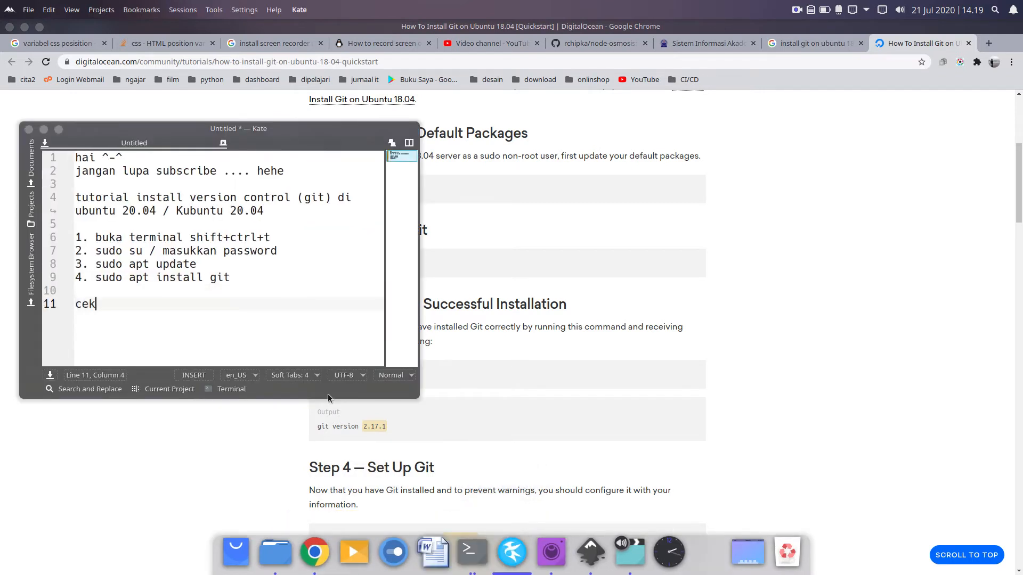
type("apakah sudah ke")
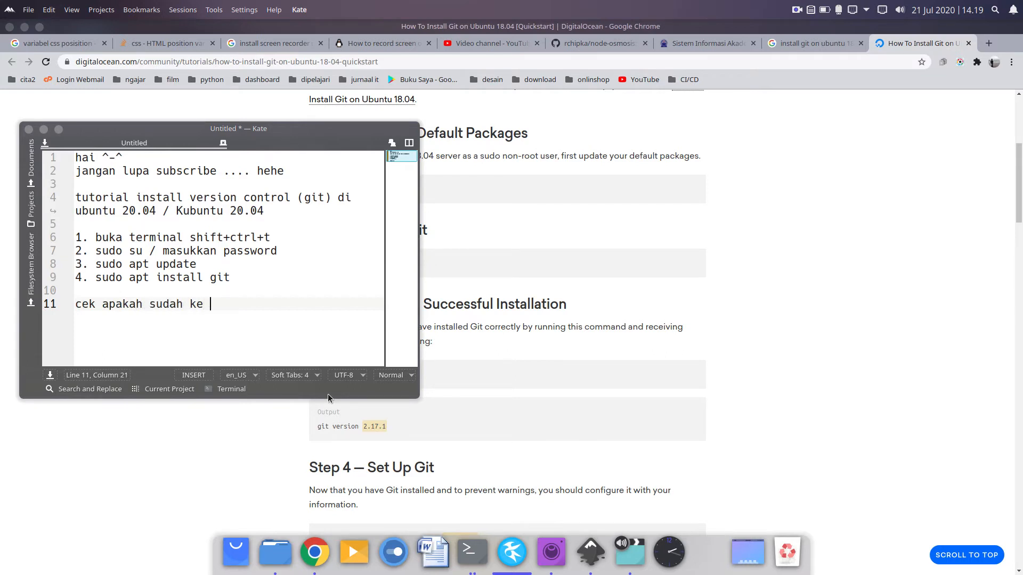
type("isntall")
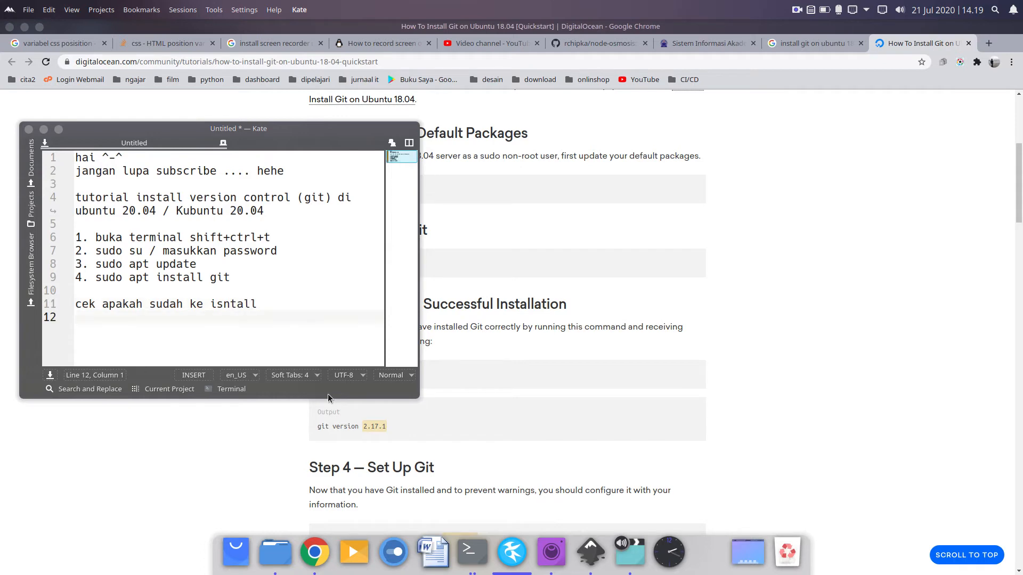
type("ketikkan perinta")
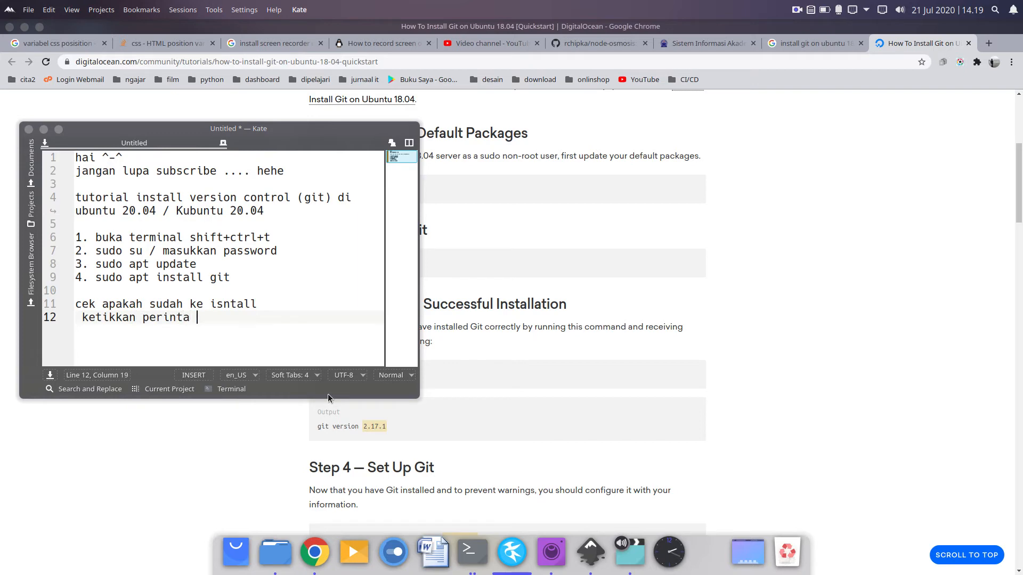
type("git")
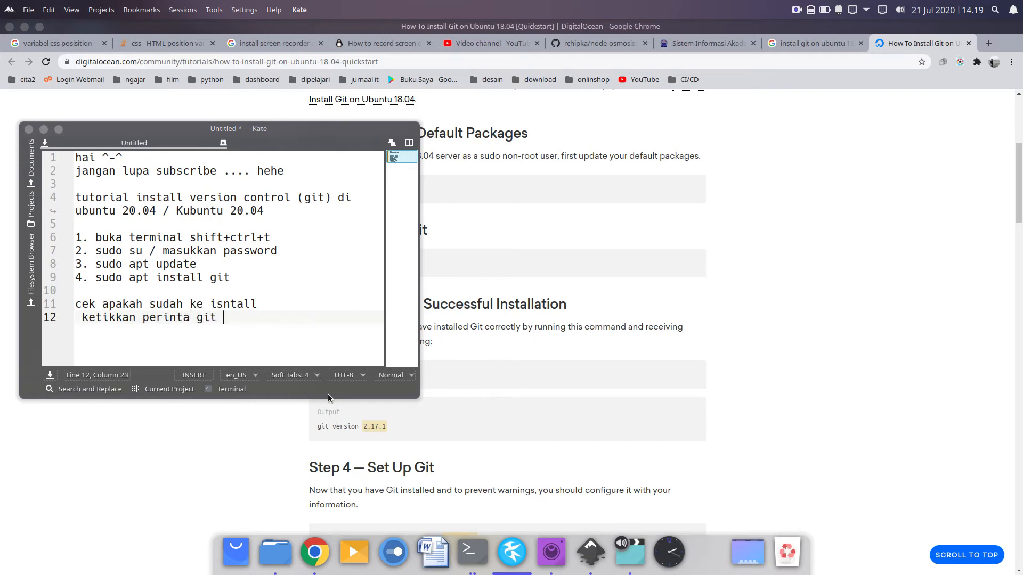
type("--versio")
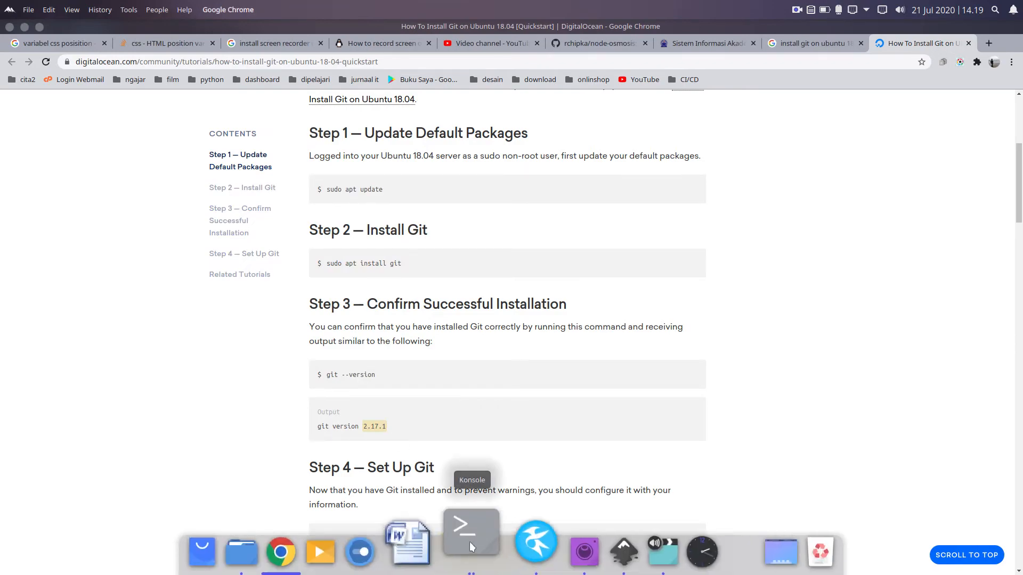
left_click(471, 529)
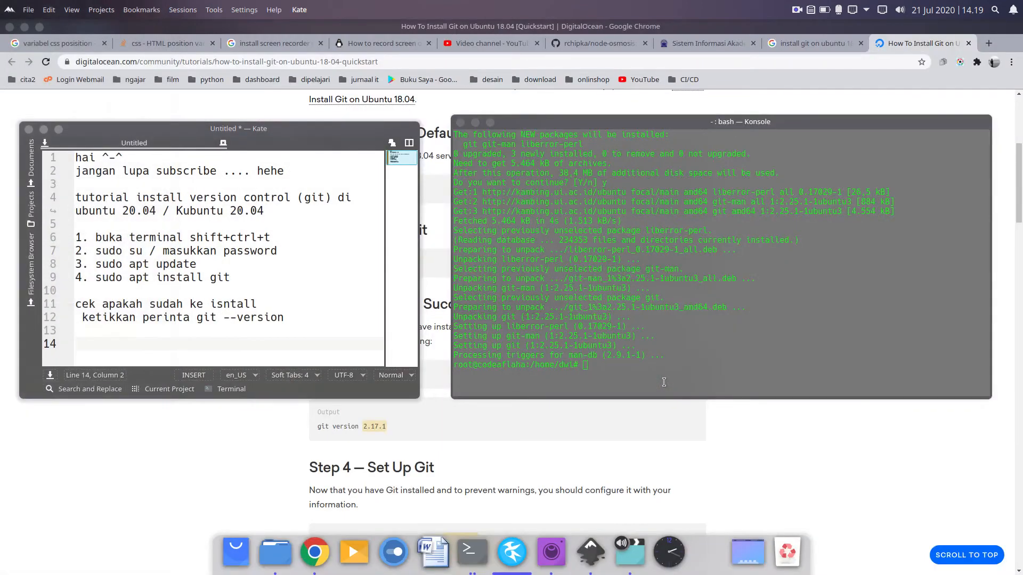
Run git --version in Konsole, which reports git version 2.25.1.
type("gi")
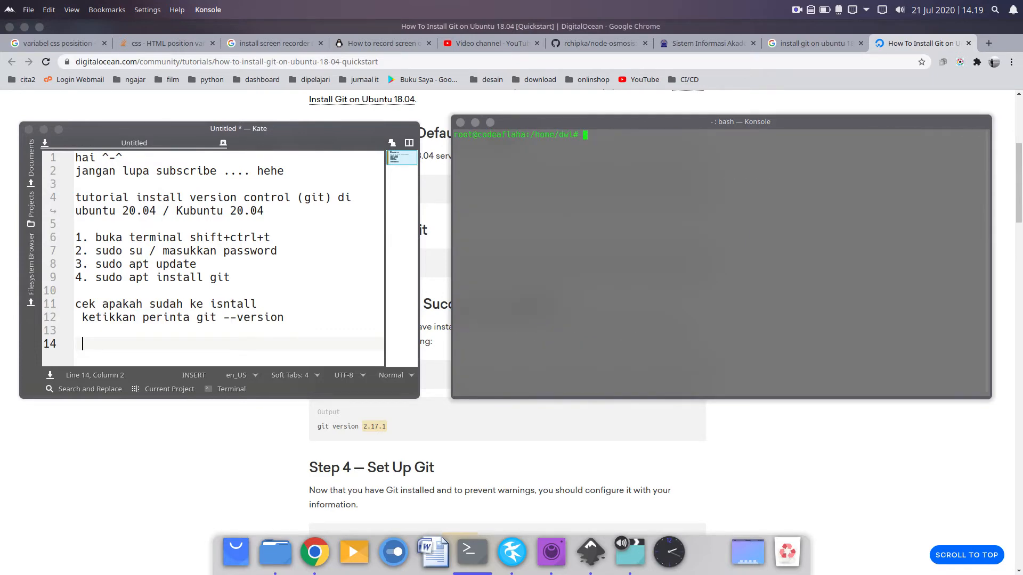
type("git")
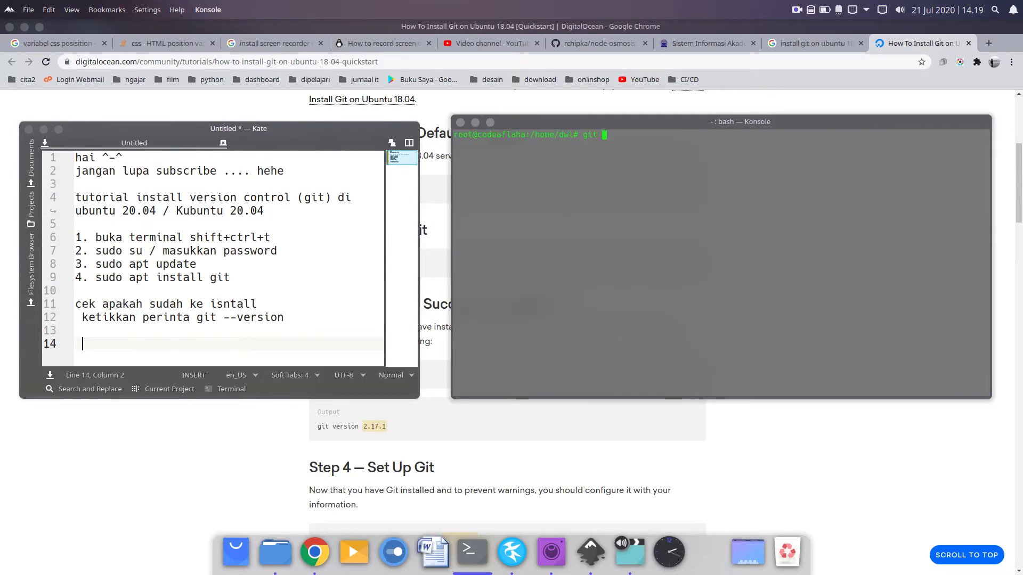
type("--version")
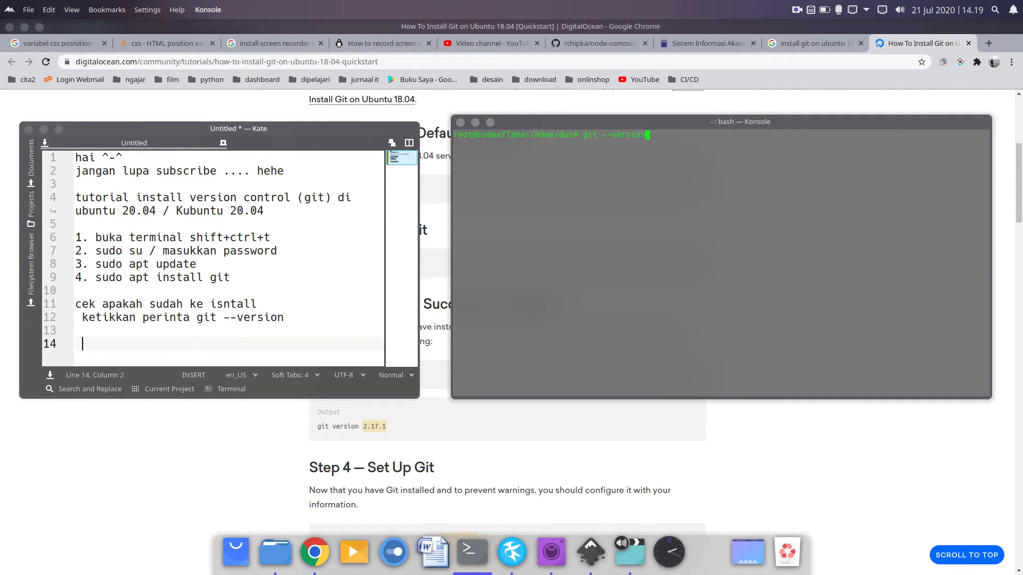
key("Return")
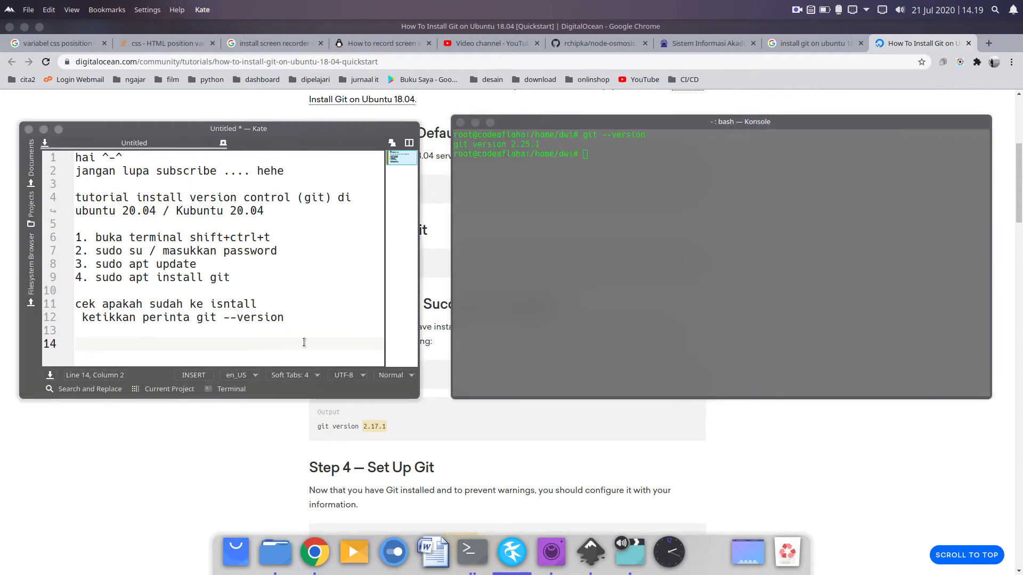
Add the line 'coba clone sebuah projek' at the end of the note.
type("coba clo")
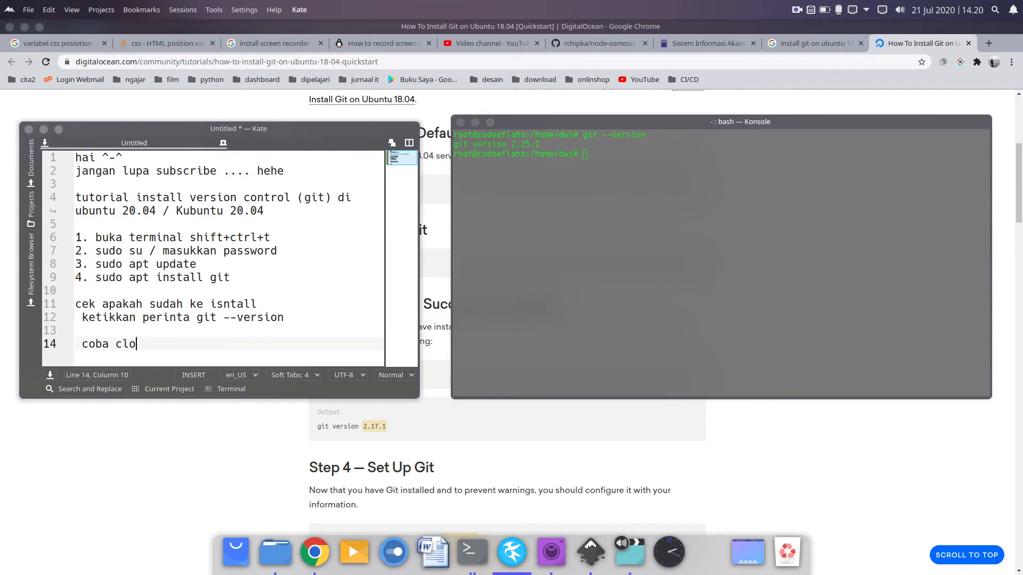
type("ne sebuah p")
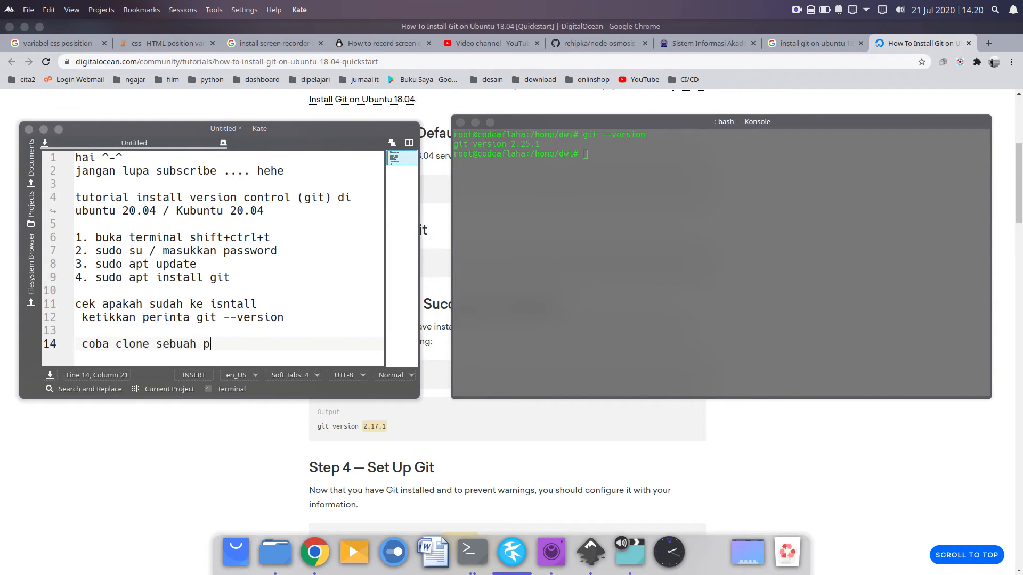
type("rojek")
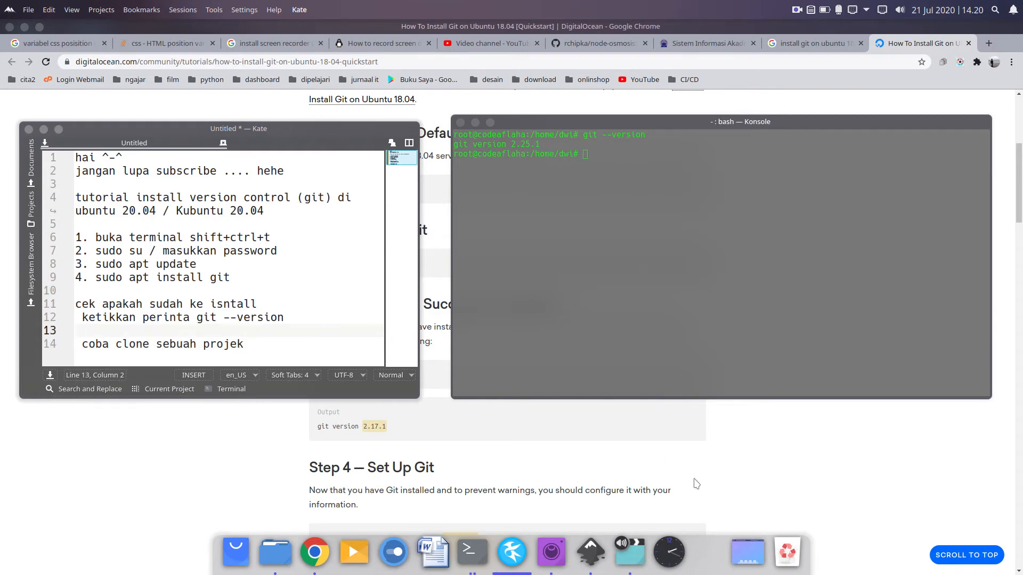
Show the rchipka/node-osmosis repository's HTTPS clone address from the green Code dropdown.
left_click(595, 42)
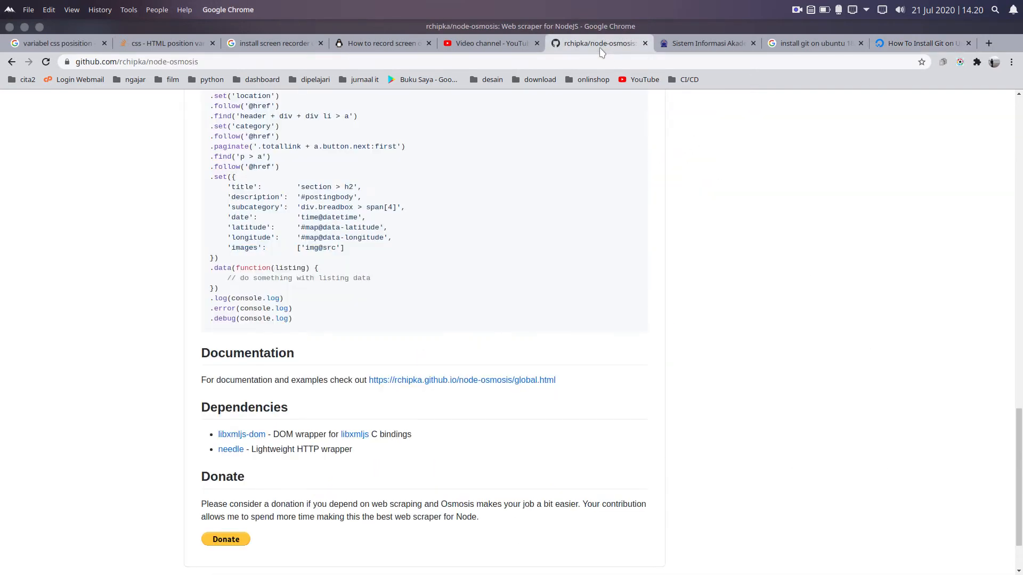
scroll("up", 3)
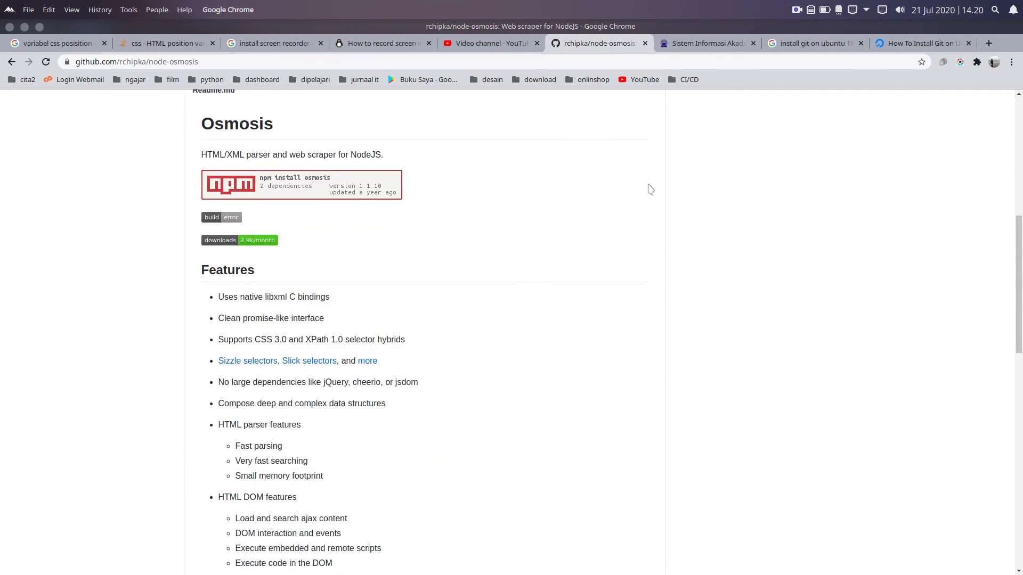
left_click(635, 202)
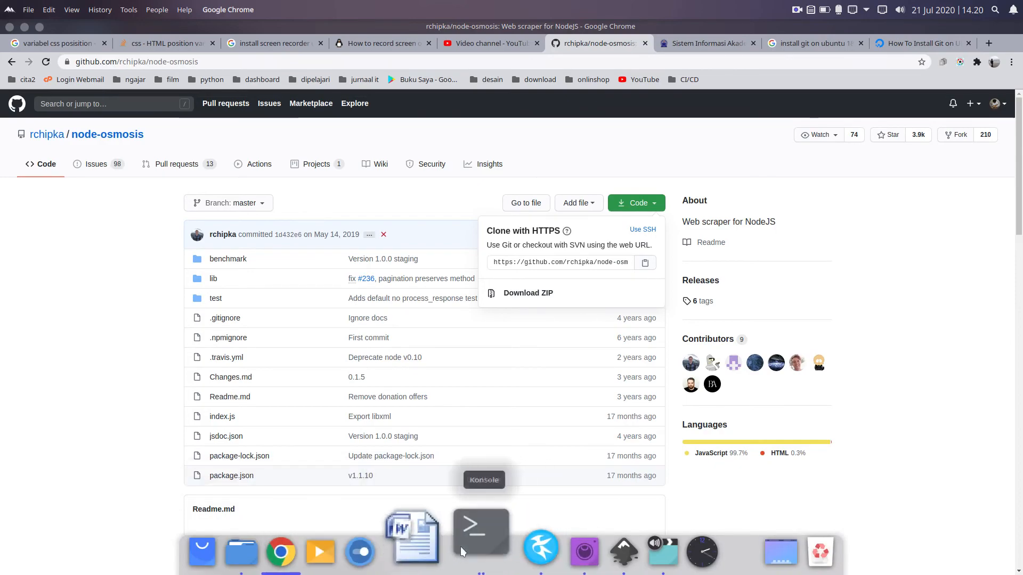
Move into Documents and git clone the pasted node-osmosis HTTPS address.
left_click(481, 529)
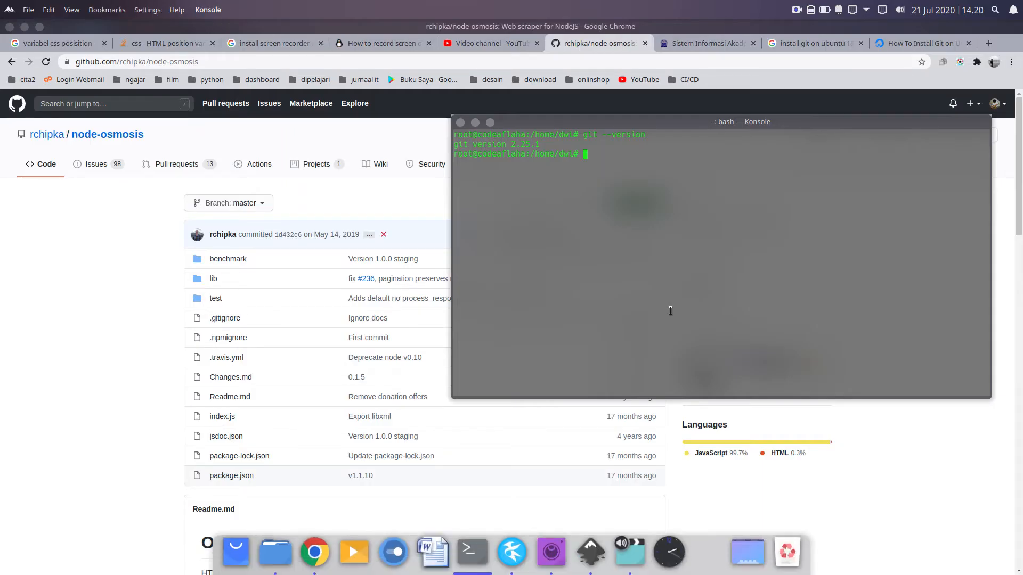
type("ls")
type("cd")
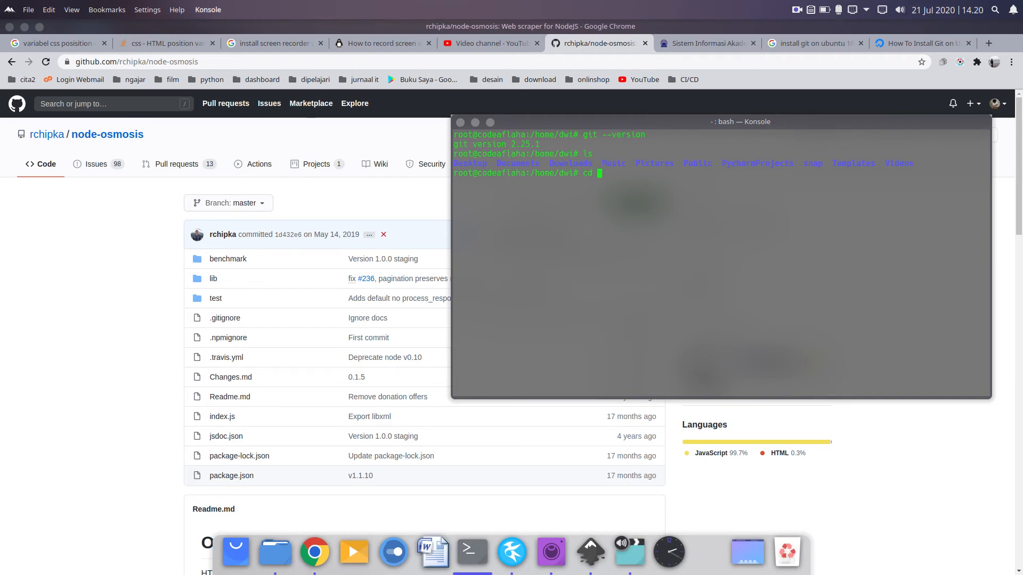
type("Do")
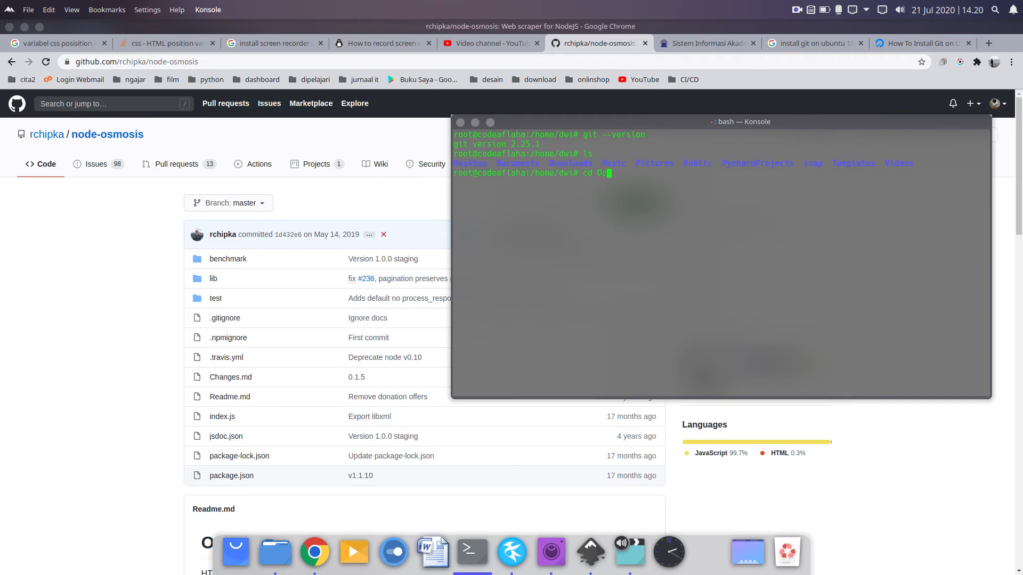
key("Return")
type("f")
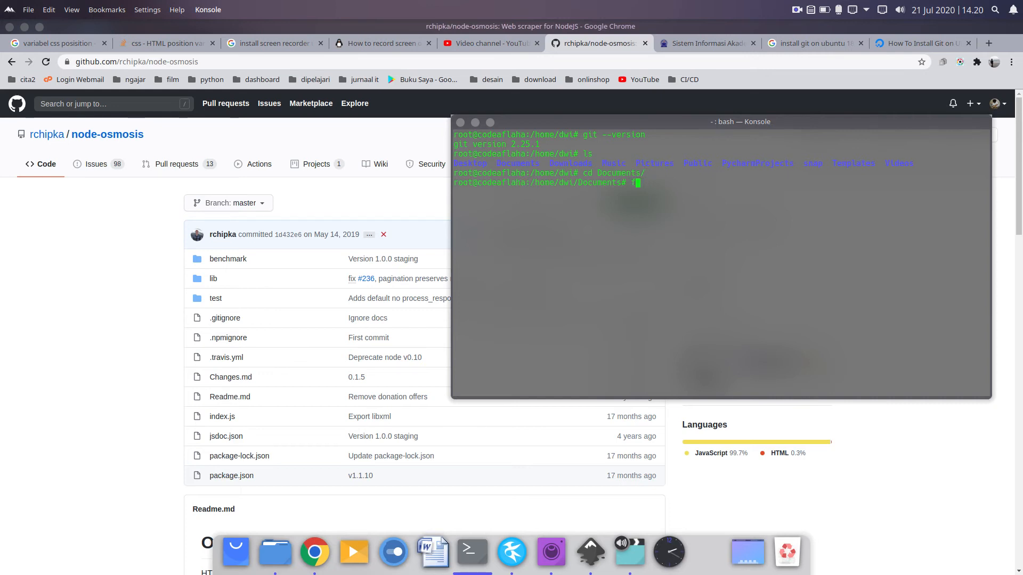
type("git")
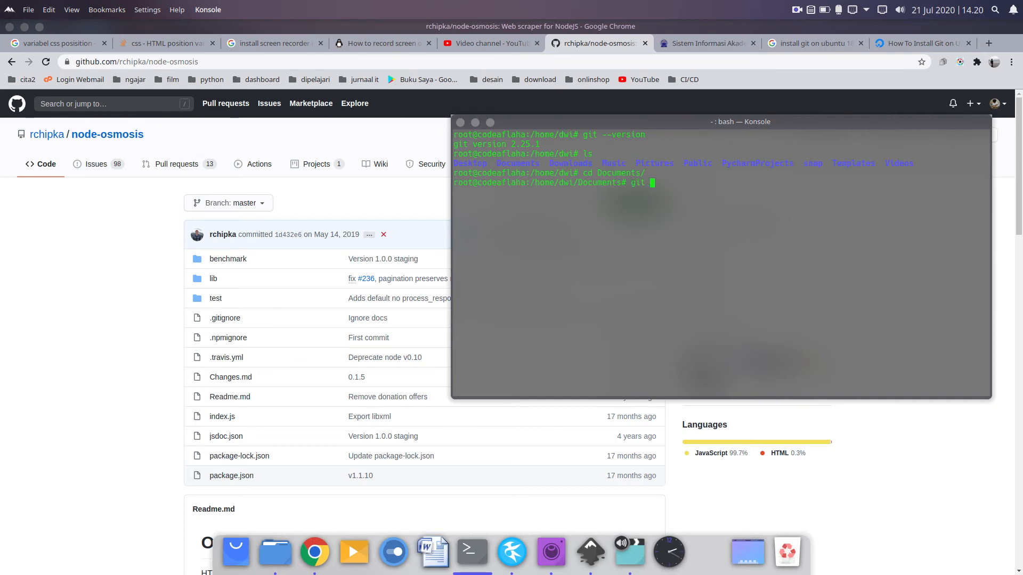
type("clone")
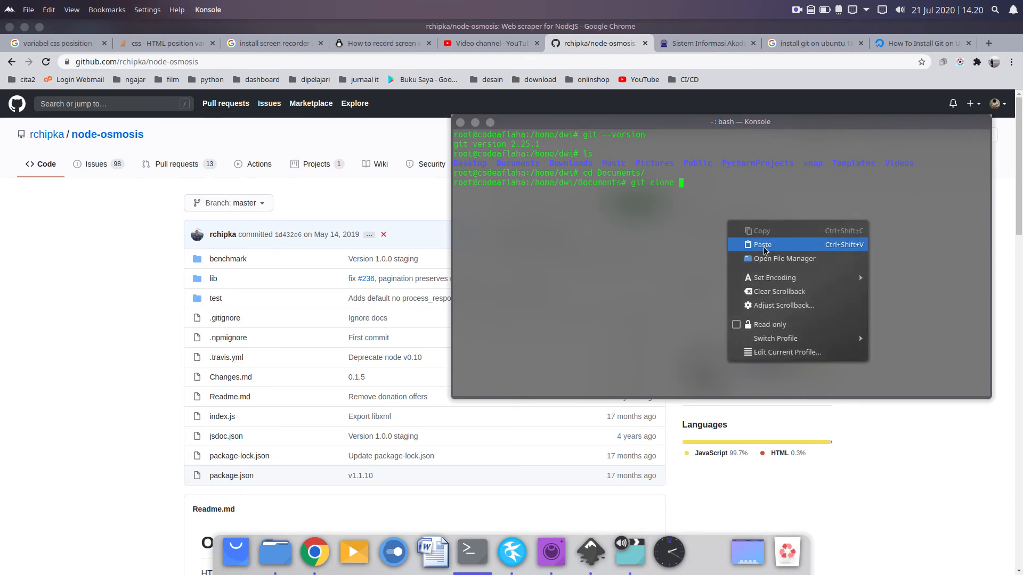
left_click(760, 244)
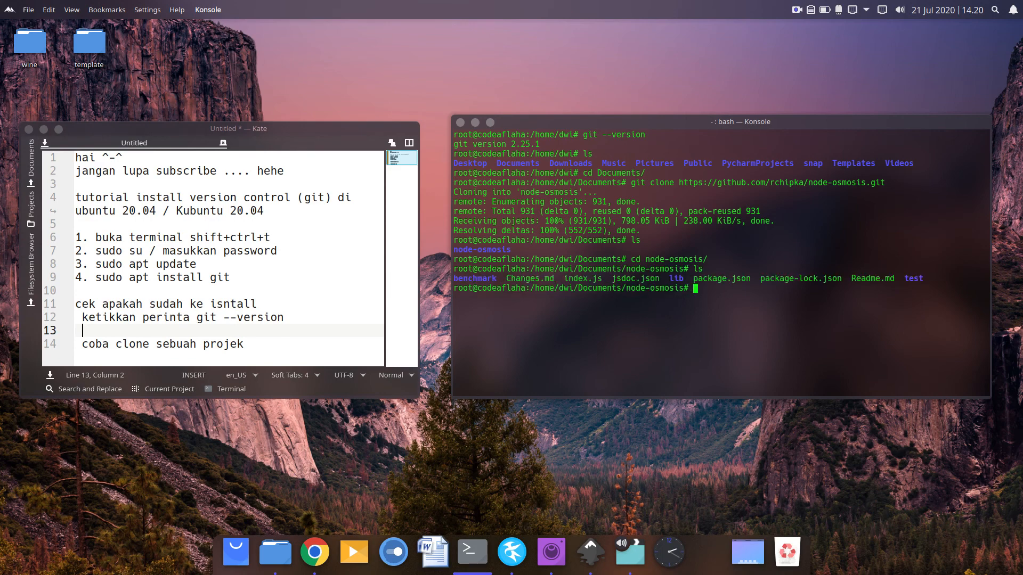
Run js index.js in the cloned project, which fails on the missing 'needle' module.
type("js")
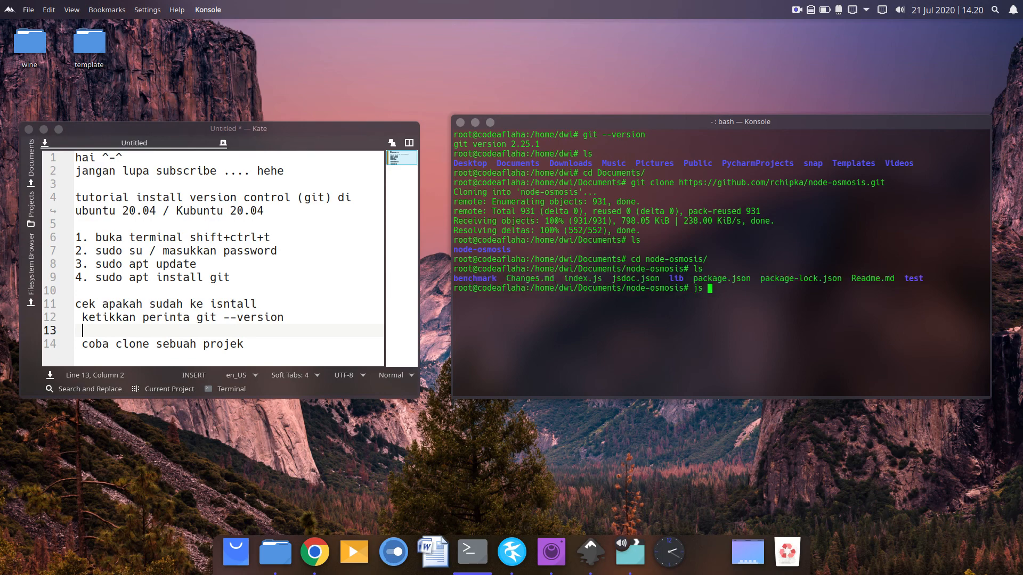
type("index.js")
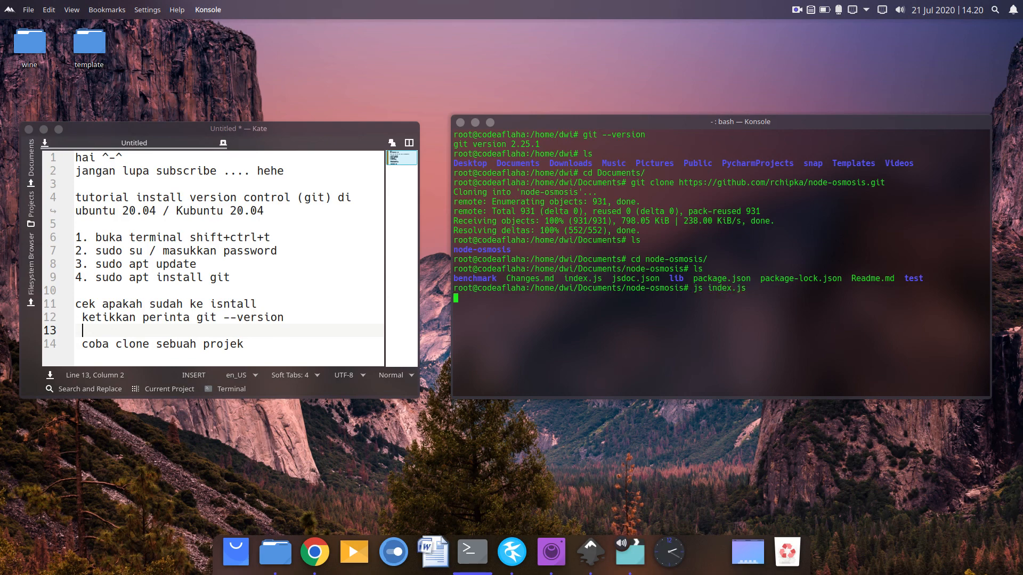
key("Return")
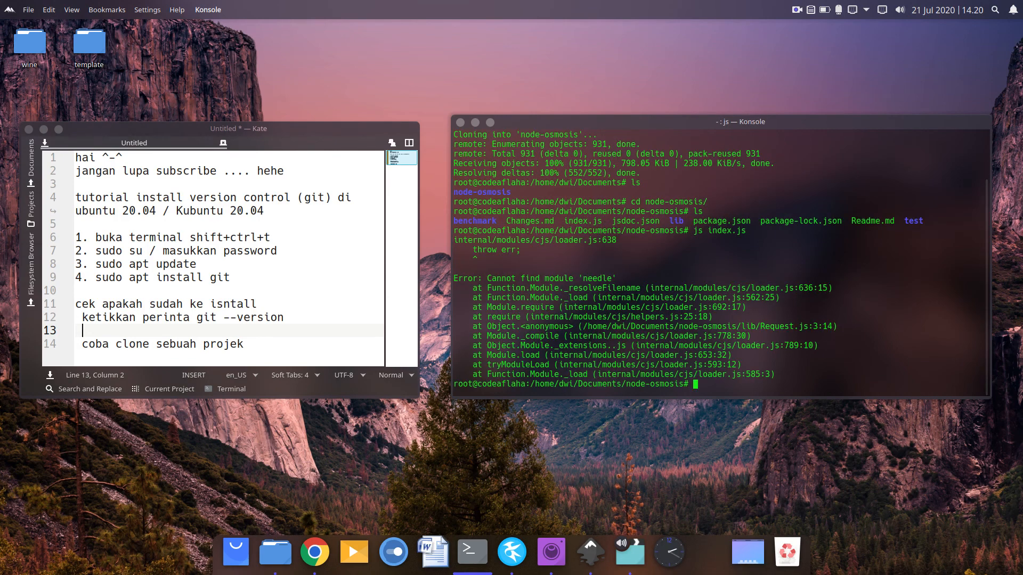
Clear the terminal and add the closing 'done...' line to the Kate notes.
type("clear")
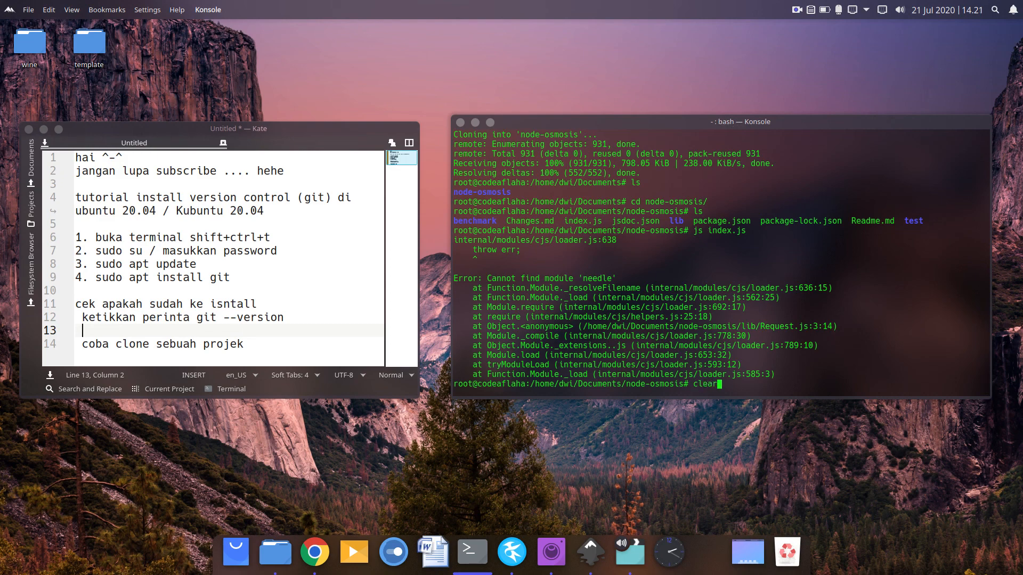
key("Return")
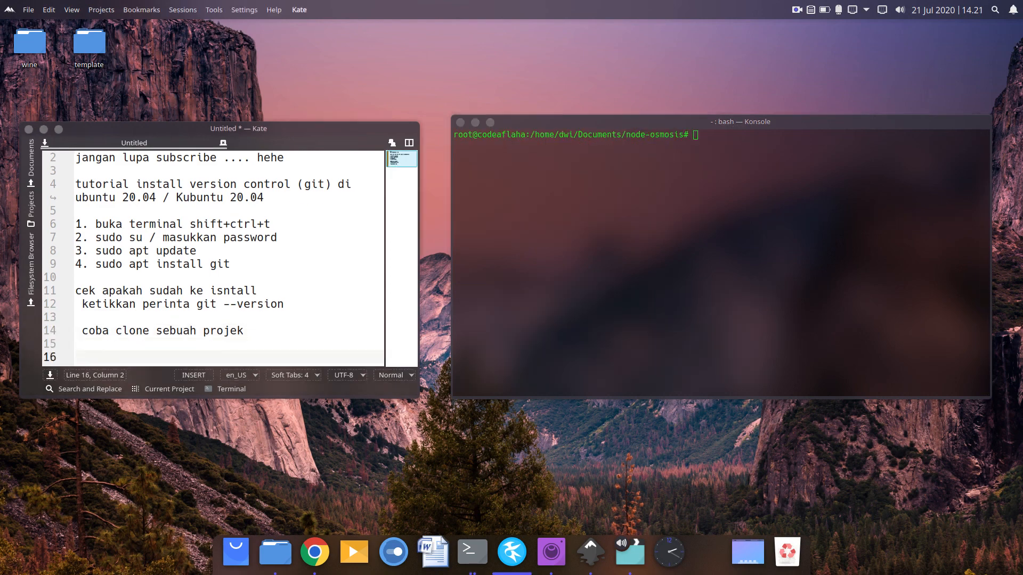
type("done..")
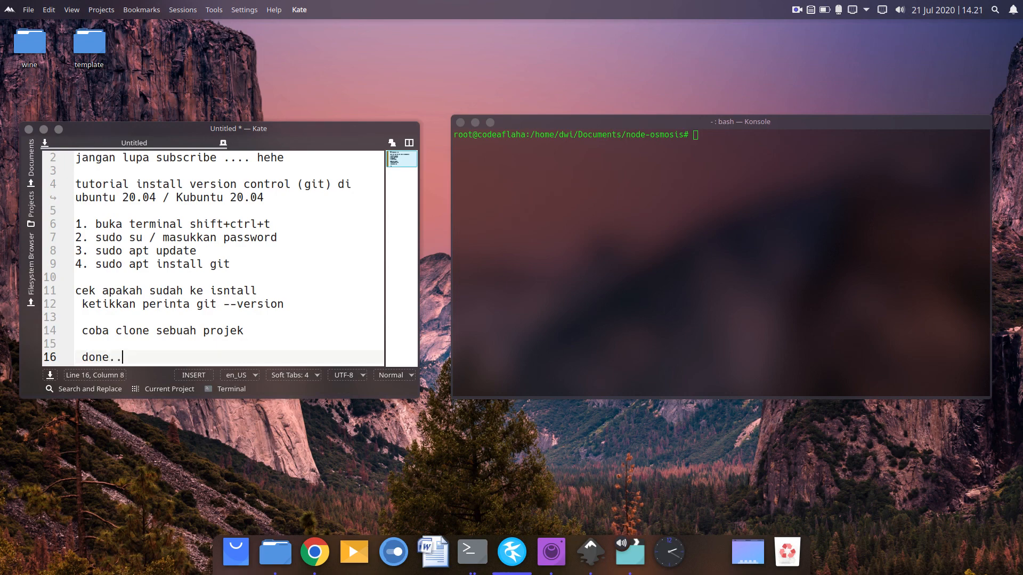
type(".")
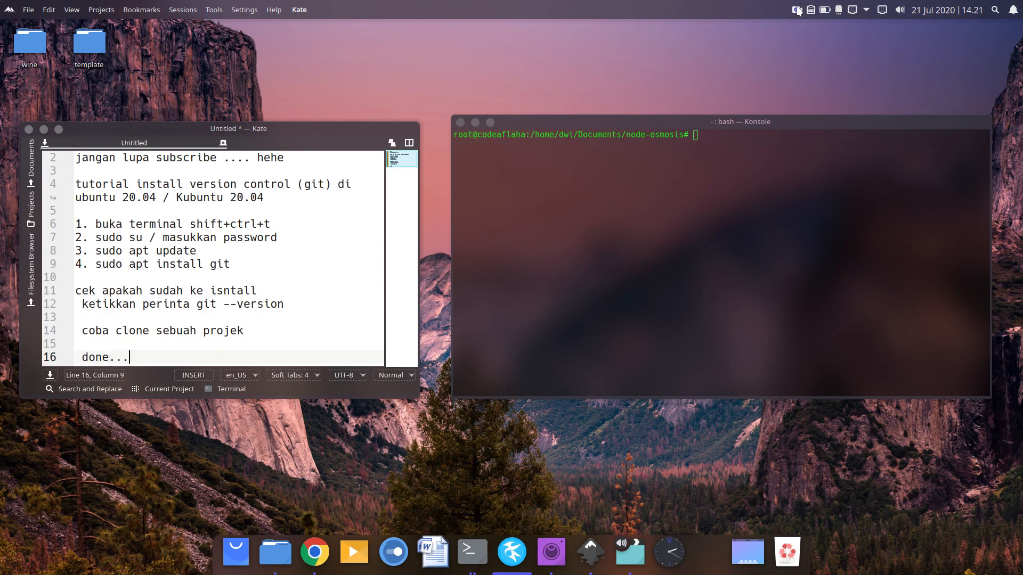